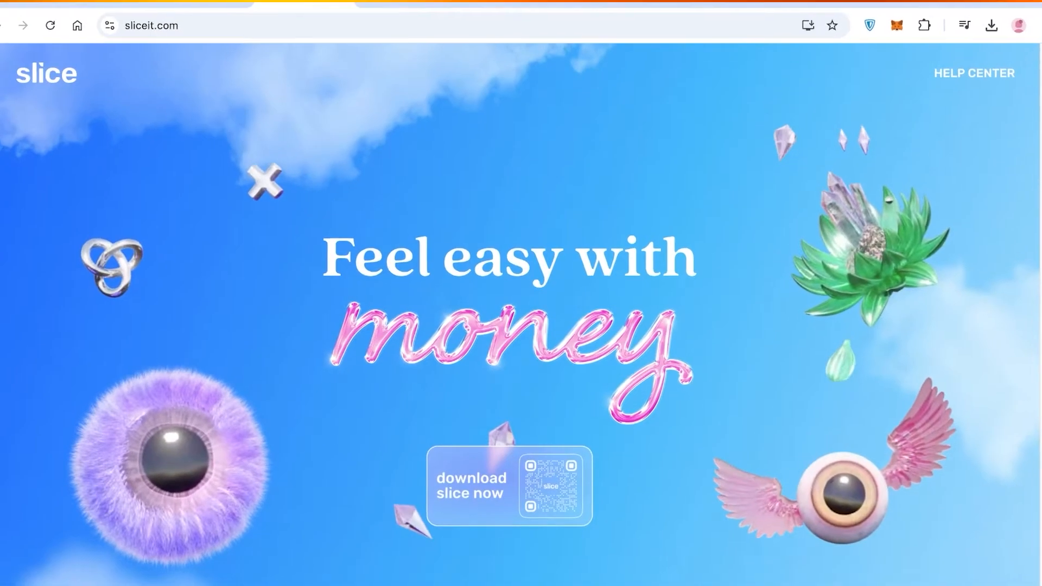
# Step: Scroll the sliceit.com homepage past the money banner to the 'UPI first account' section
pyautogui.scroll(-3)
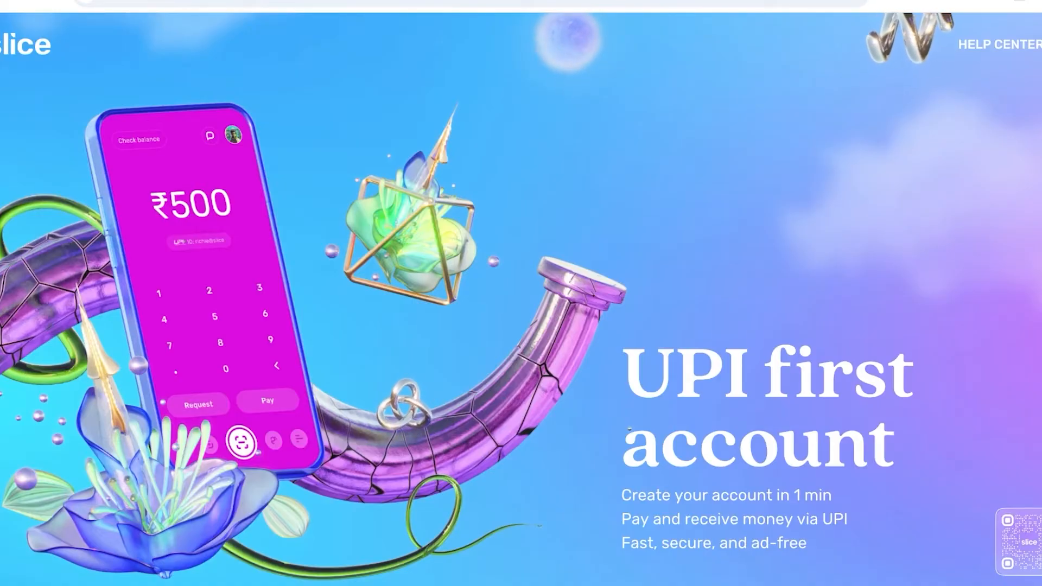
# Step: Scroll the Slice homepage through 'borrow your way' and 'rewards made fun' to the footer
pyautogui.scroll(-3)
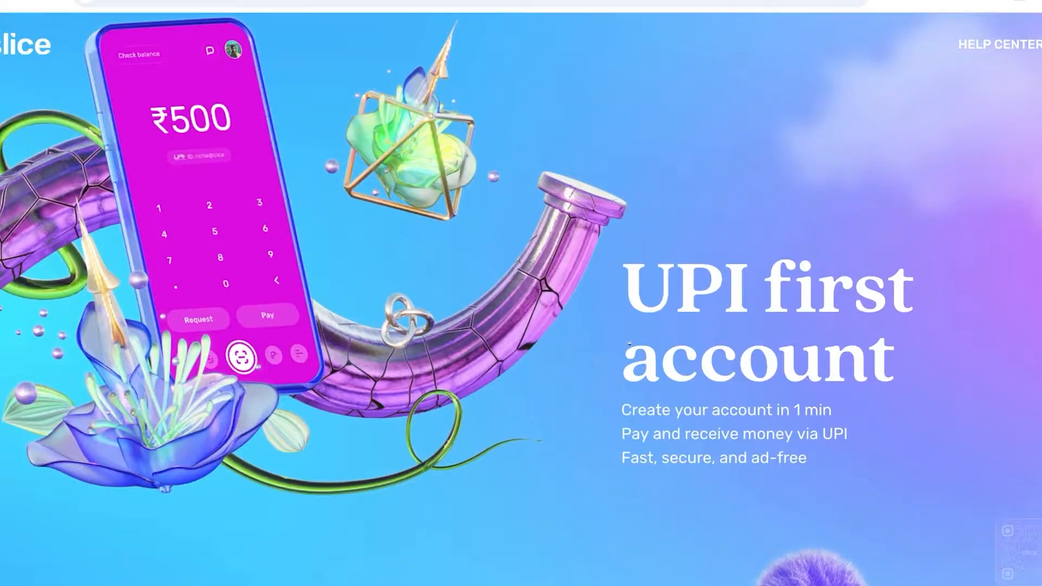
pyautogui.scroll(-3)
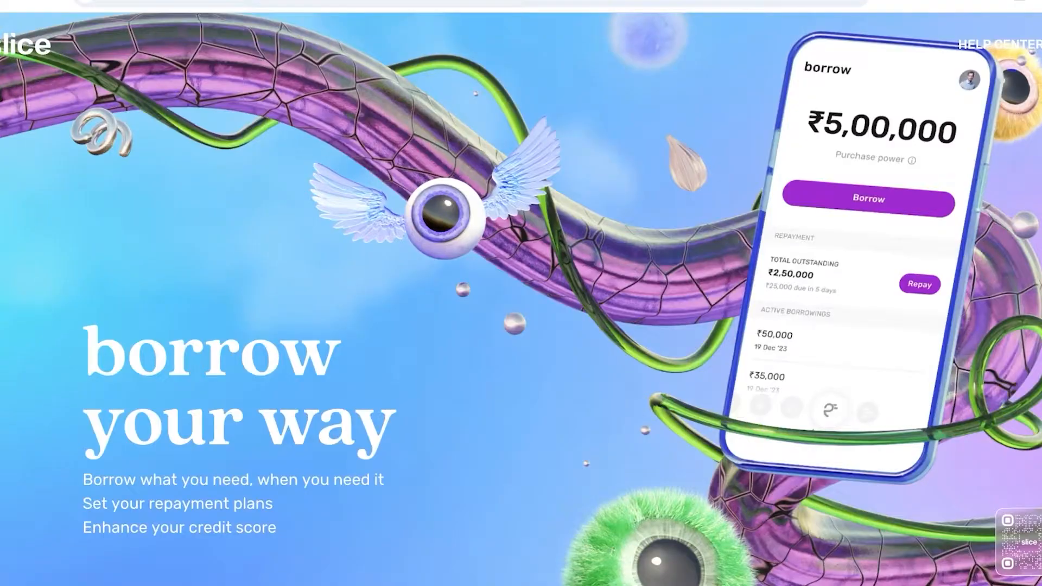
pyautogui.scroll(-3)
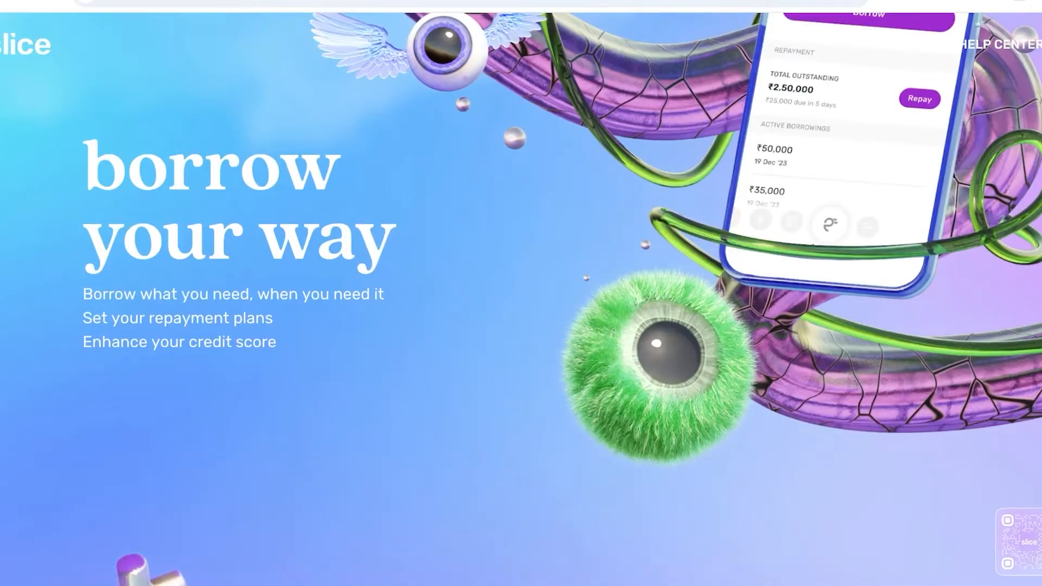
pyautogui.scroll(-3)
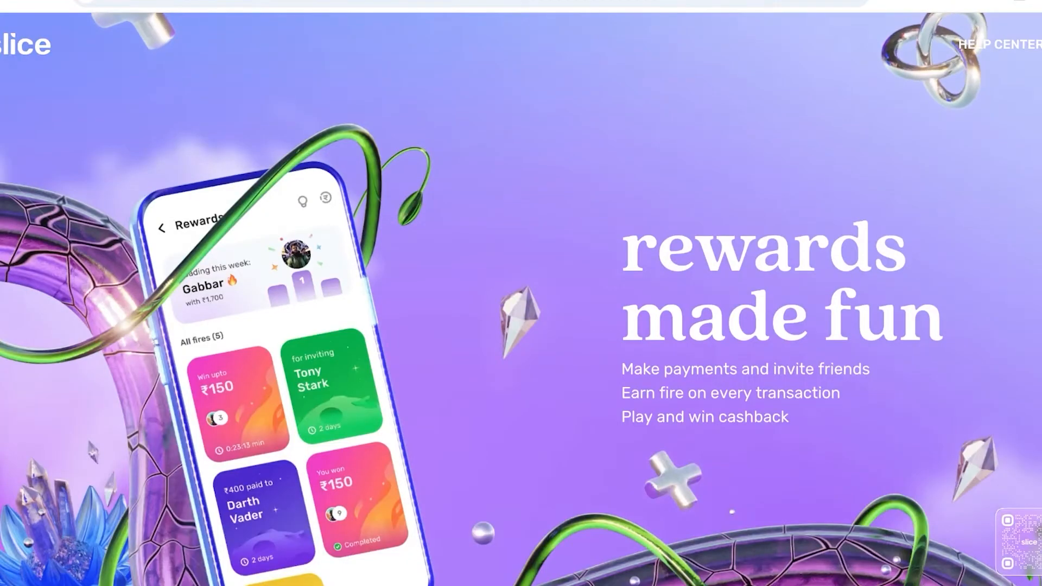
pyautogui.scroll(-3)
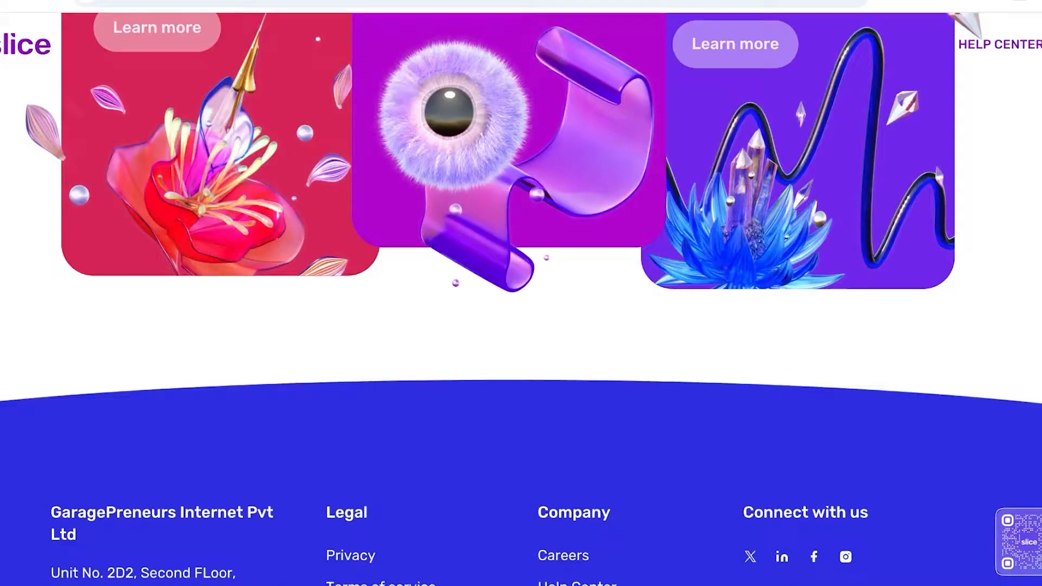
pyautogui.scroll(-3)
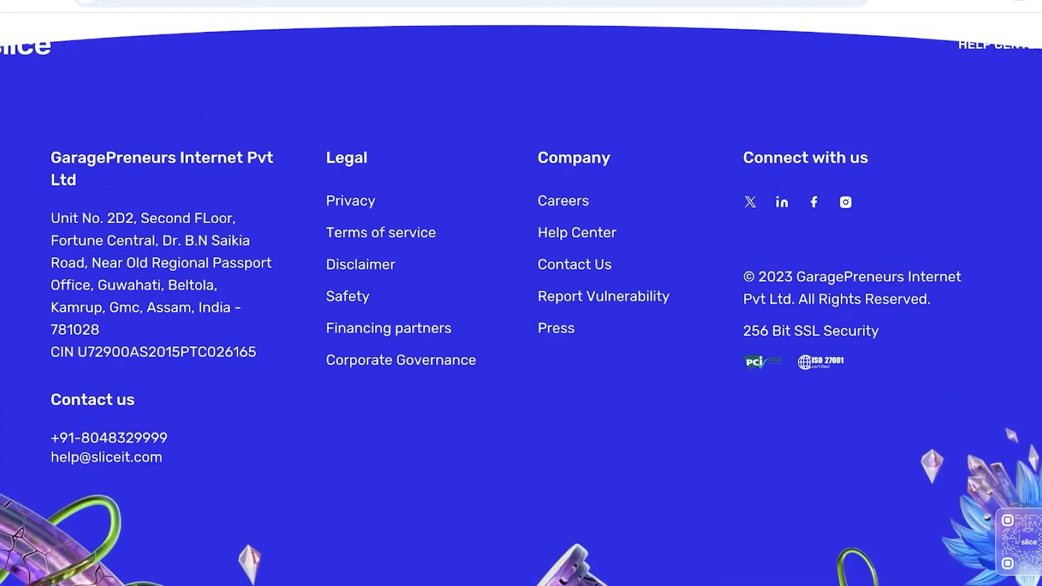
pyautogui.scroll(3)
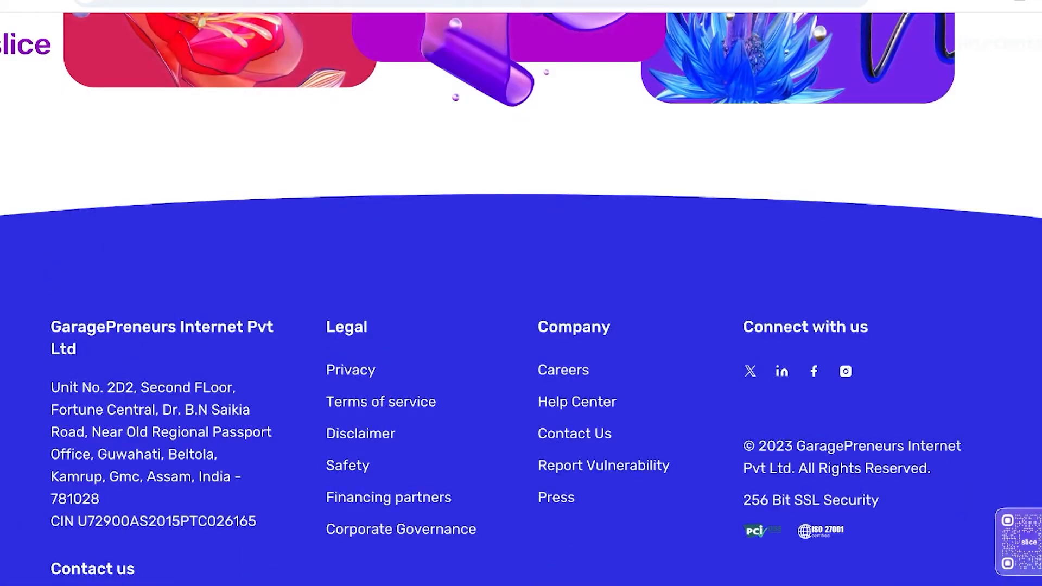
pyautogui.scroll(3)
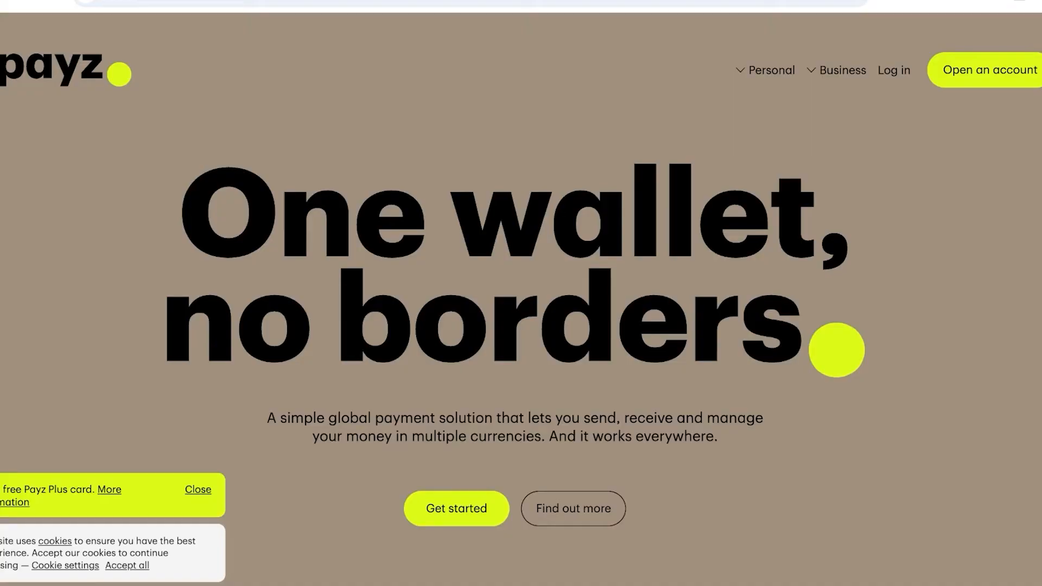
# Step: Scroll the Payz homepage through No fuss, cards, Truly international and the security list
pyautogui.scroll(-3)
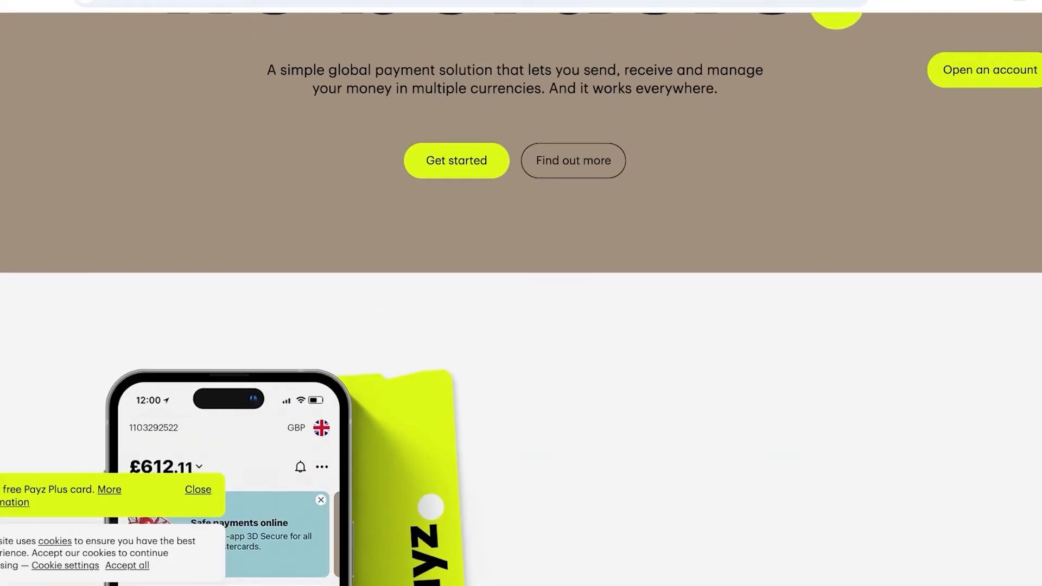
pyautogui.scroll(-3)
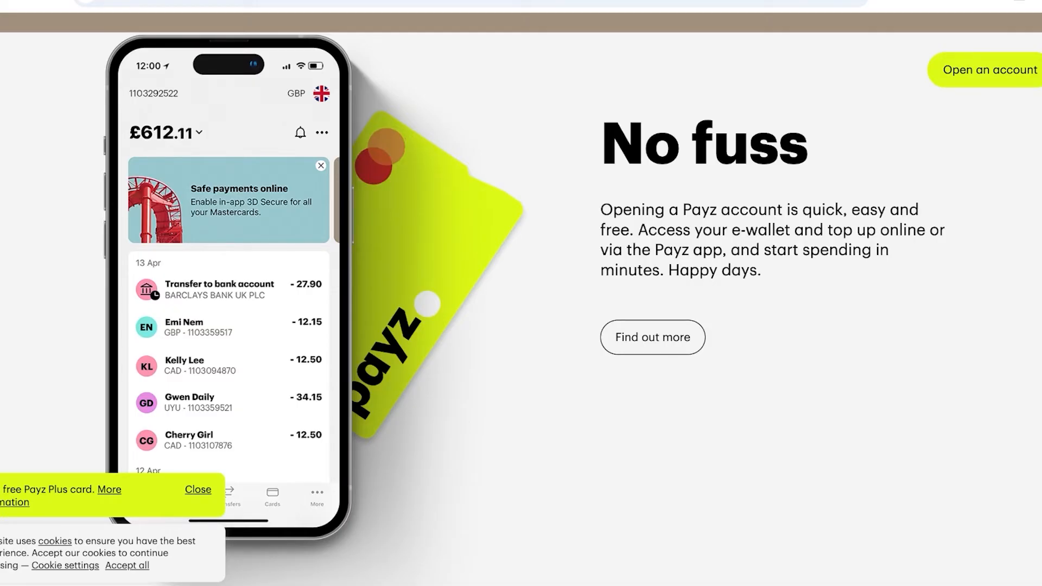
pyautogui.scroll(-3)
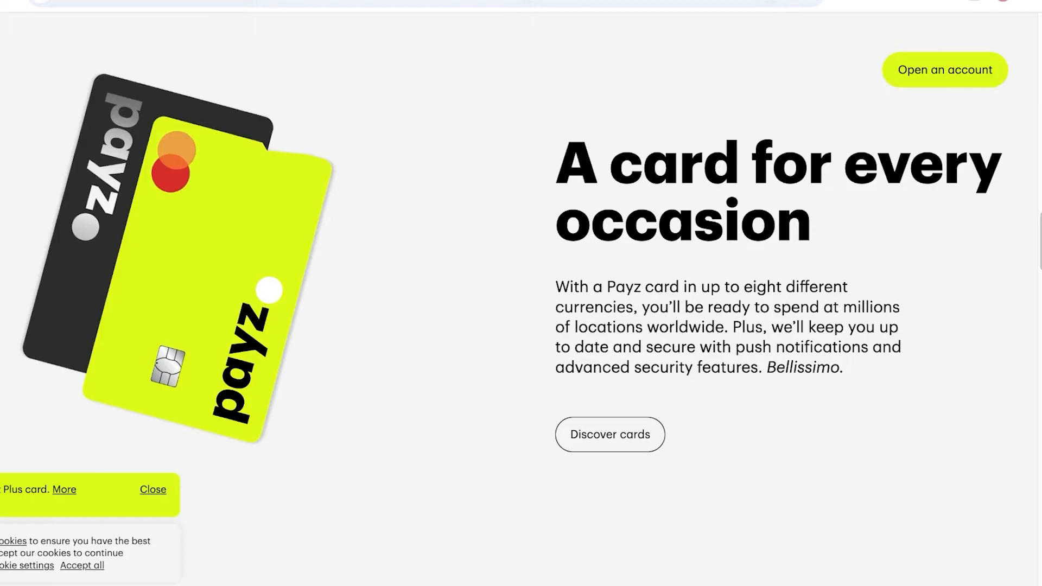
pyautogui.moveTo(616, 434)
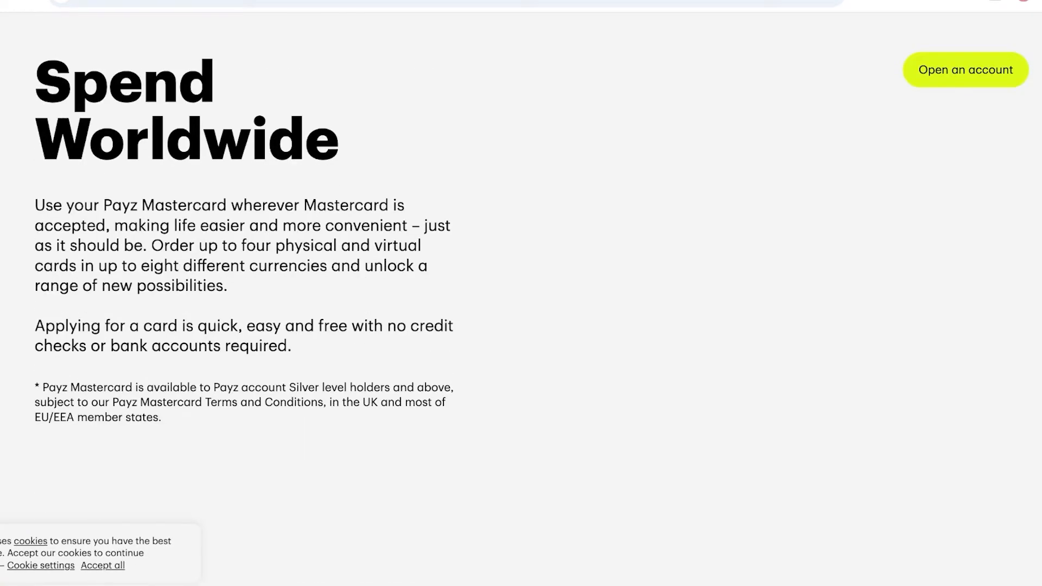
pyautogui.scroll(-3)
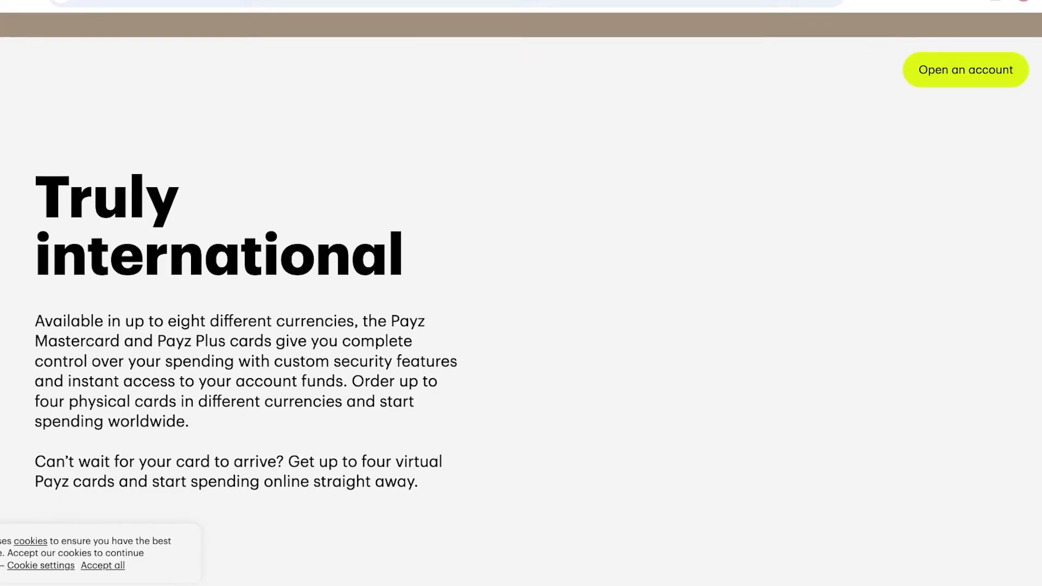
pyautogui.scroll(-3)
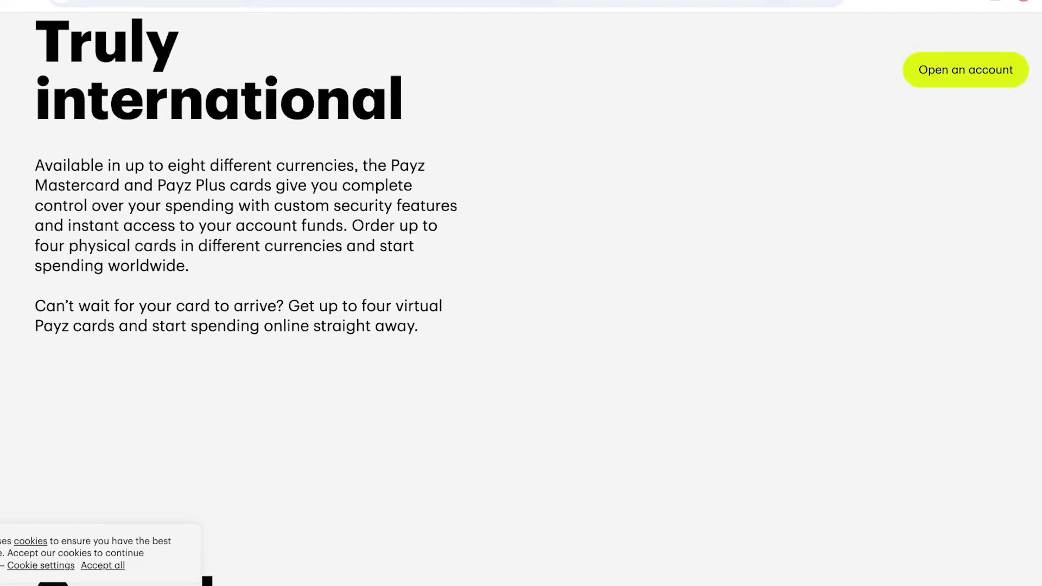
pyautogui.scroll(-3)
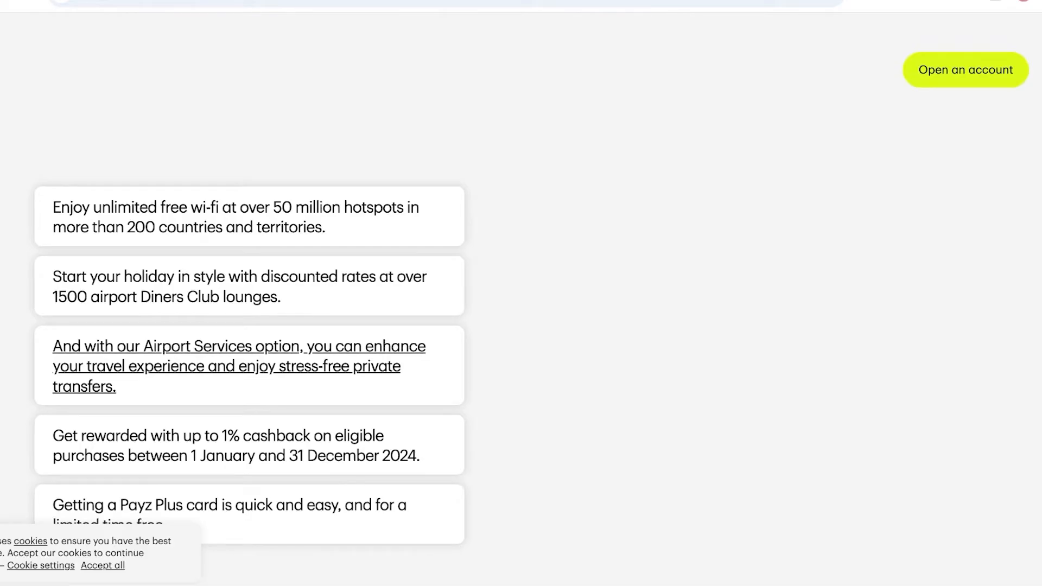
pyautogui.scroll(-3)
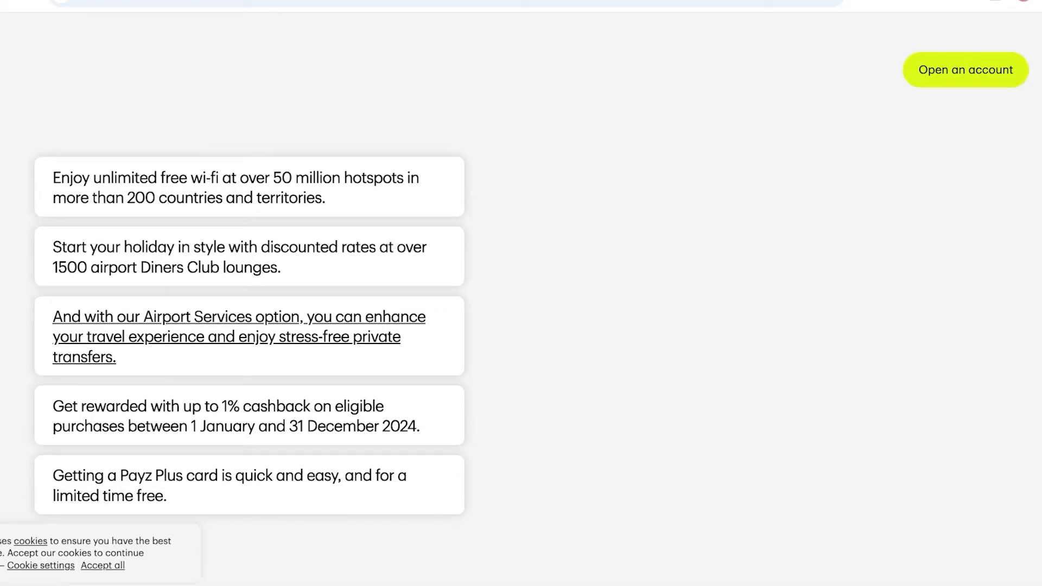
pyautogui.scroll(-3)
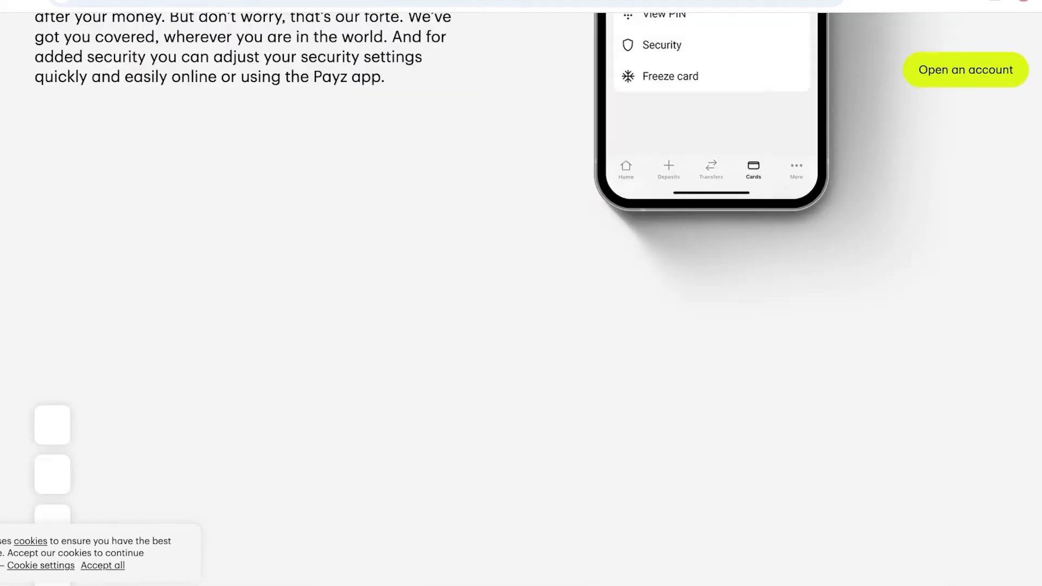
pyautogui.scroll(-3)
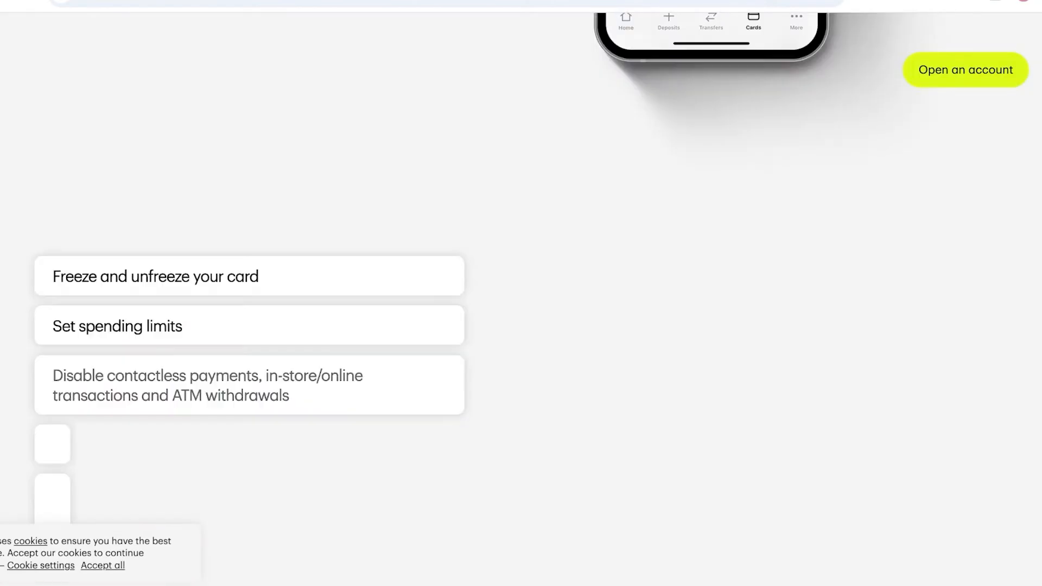
pyautogui.scroll(-3)
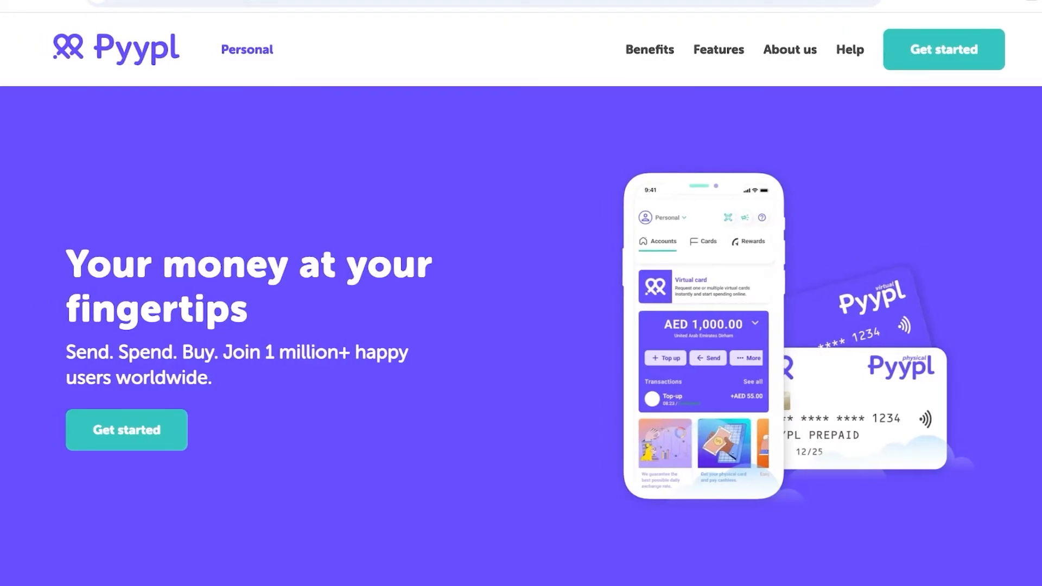
# Step: Scroll the Pyypl homepage past 'What is Pyypl?' and 'Shop Online' to 'Send money home'
pyautogui.scroll(-3)
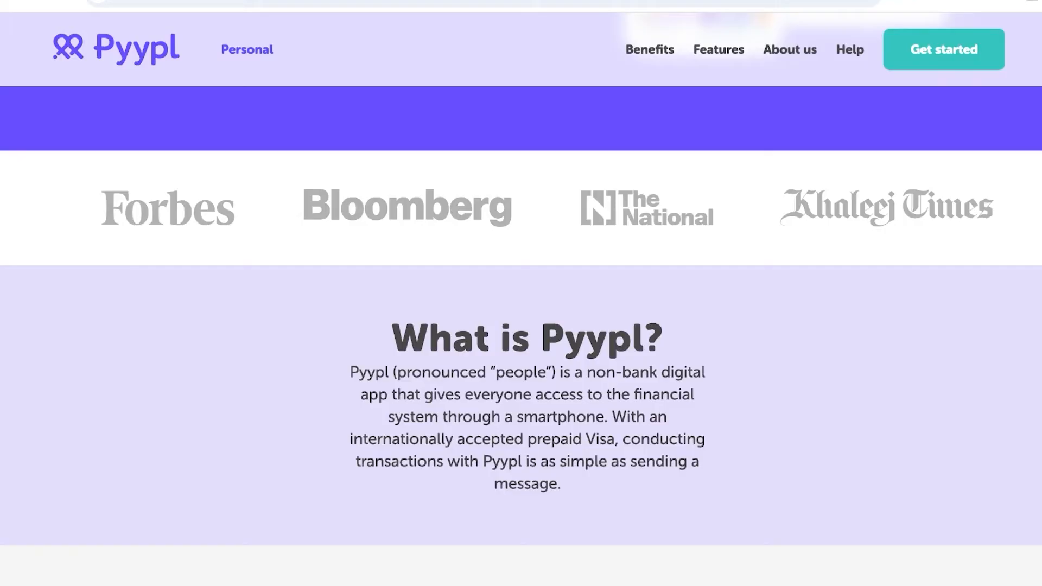
pyautogui.scroll(-3)
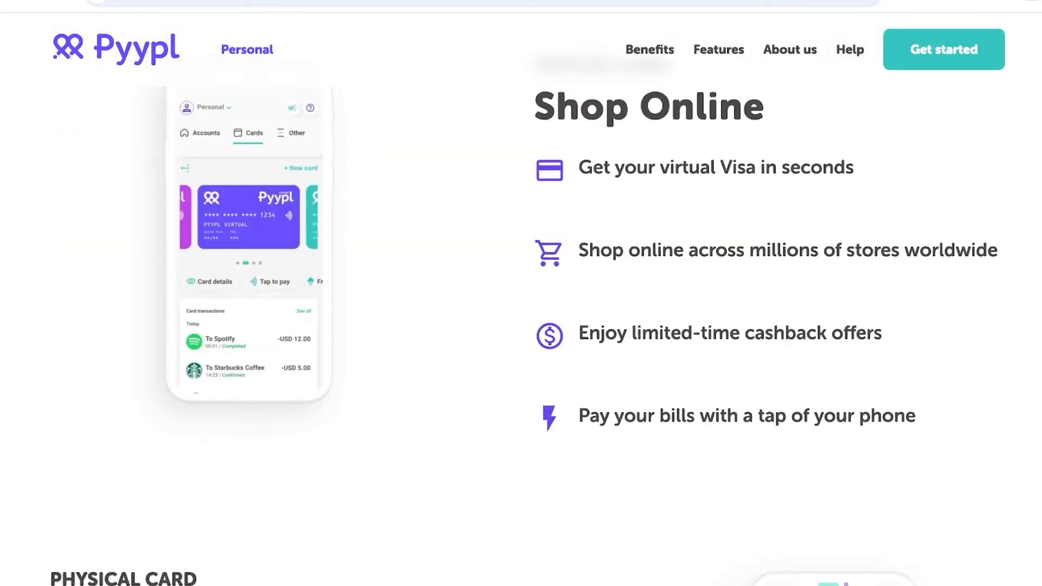
pyautogui.scroll(-3)
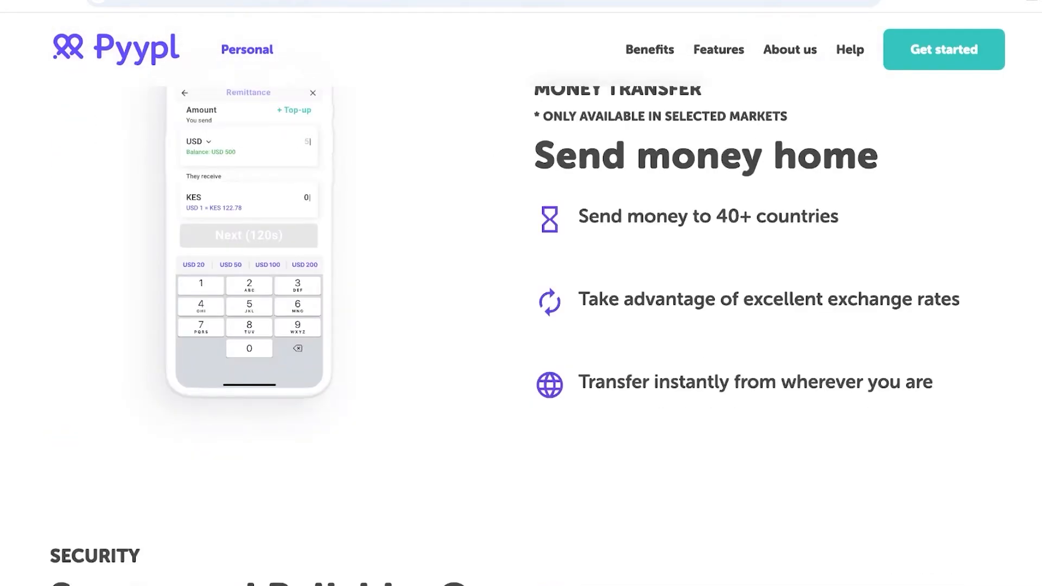
pyautogui.scroll(-3)
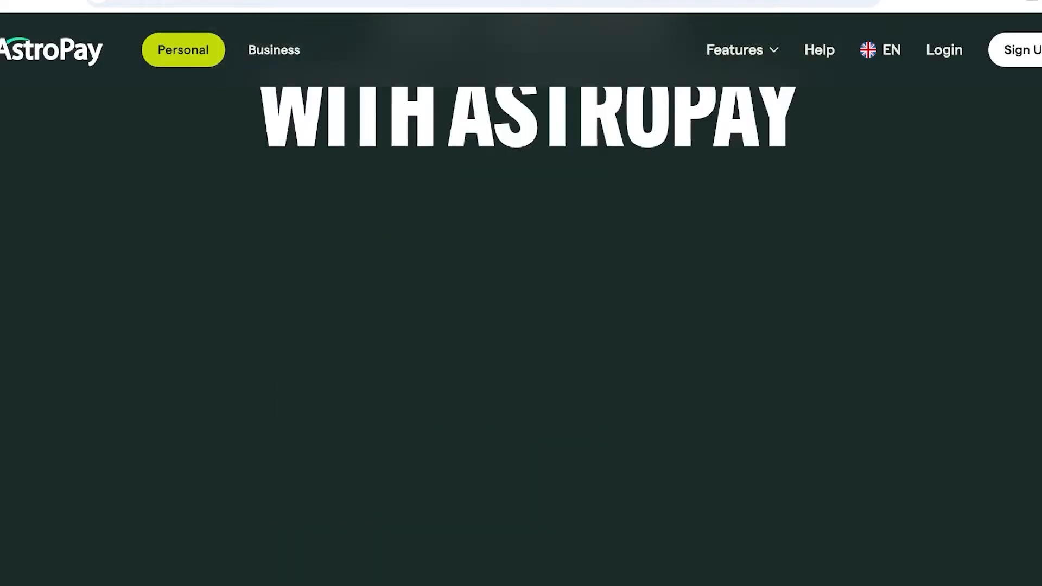
pyautogui.scroll(-3)
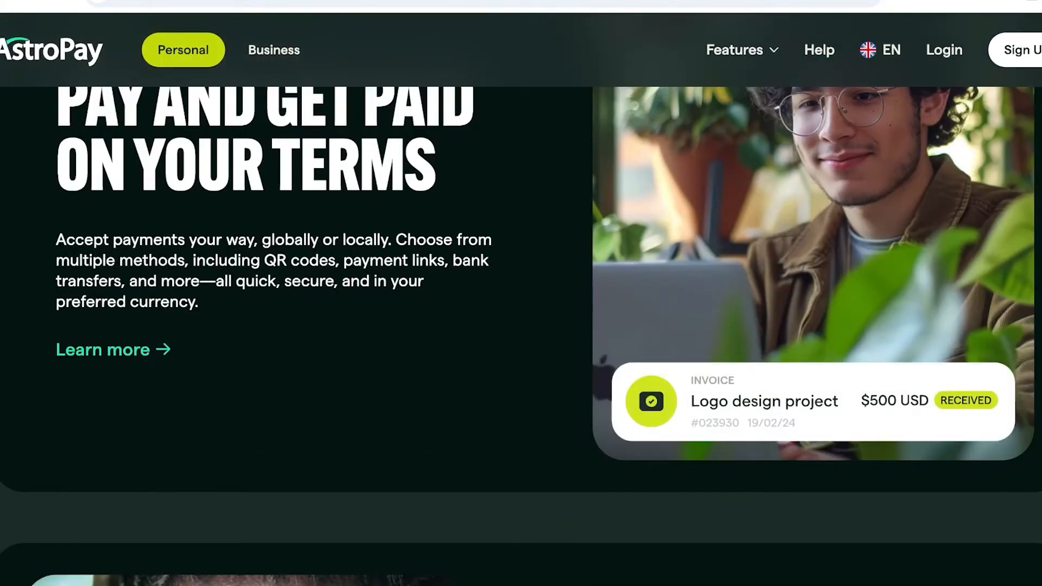
pyautogui.scroll(-3)
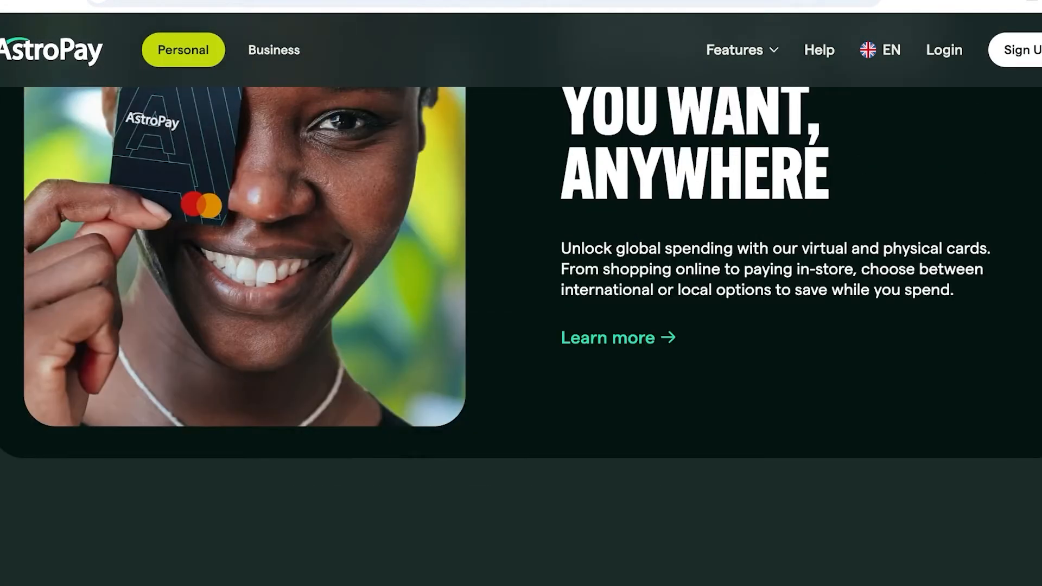
pyautogui.scroll(-3)
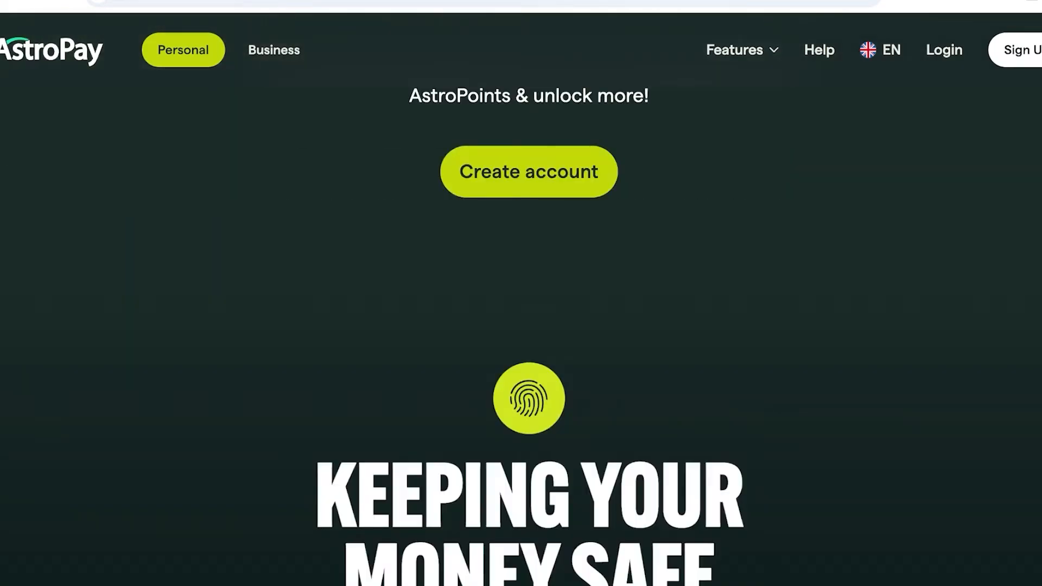
pyautogui.scroll(-3)
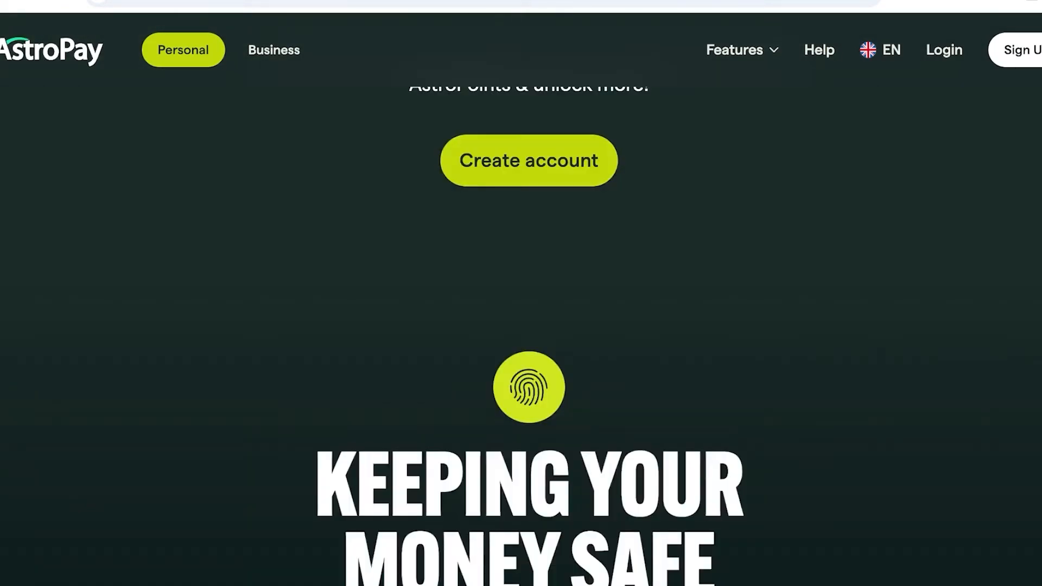
pyautogui.scroll(-3)
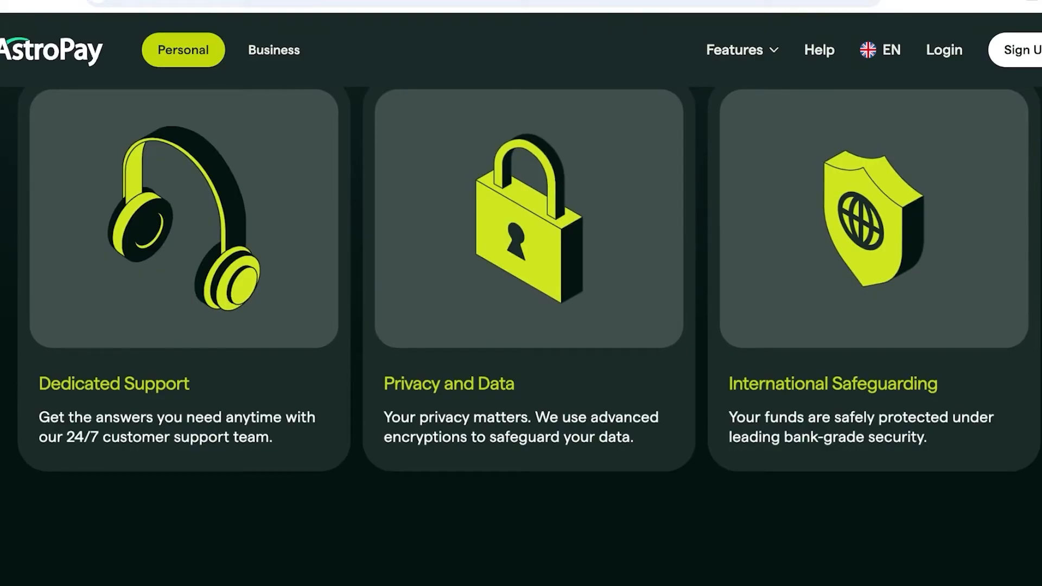
pyautogui.scroll(-3)
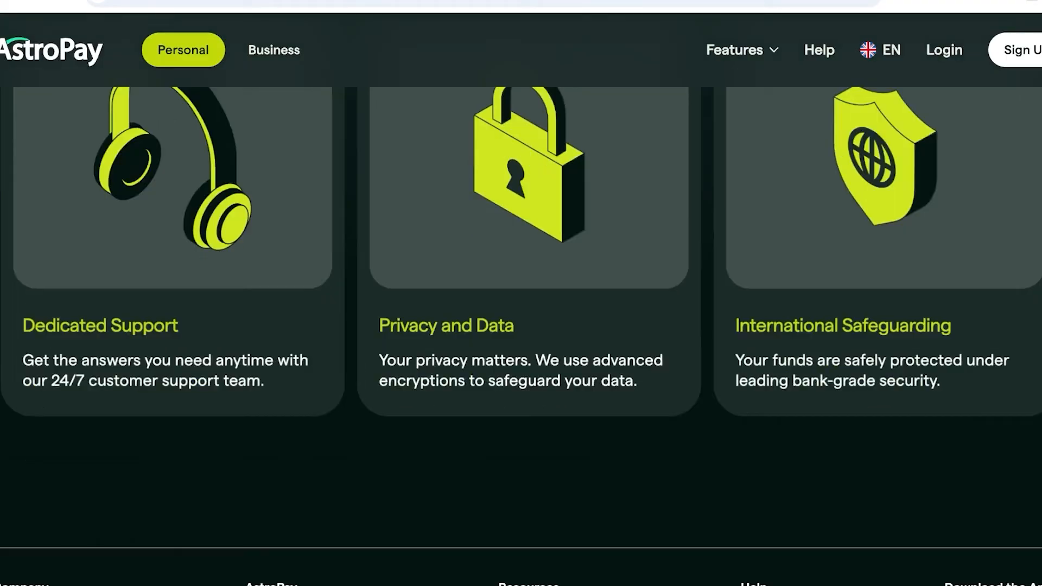
pyautogui.scroll(3)
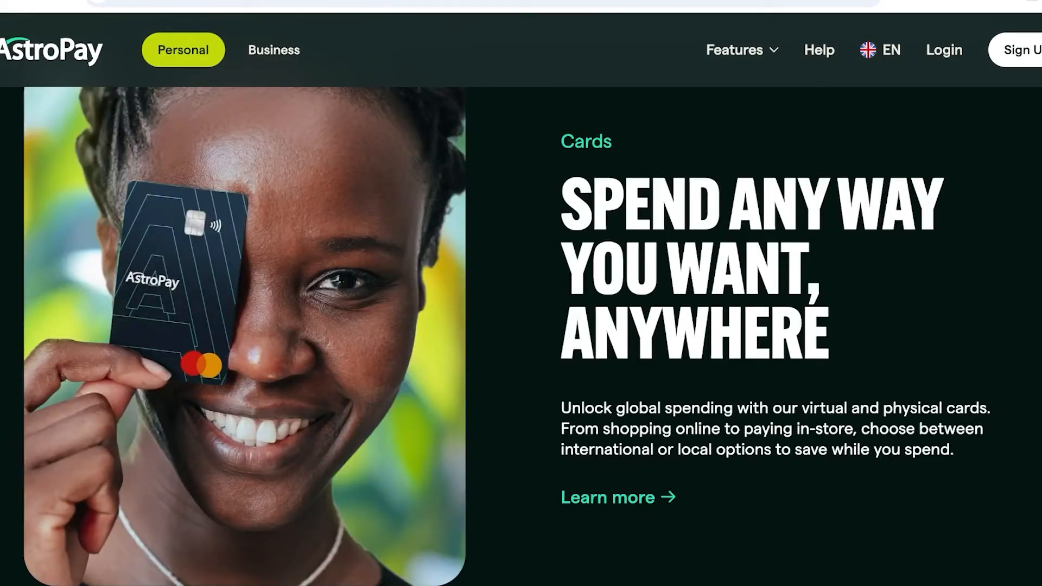
pyautogui.scroll(-3)
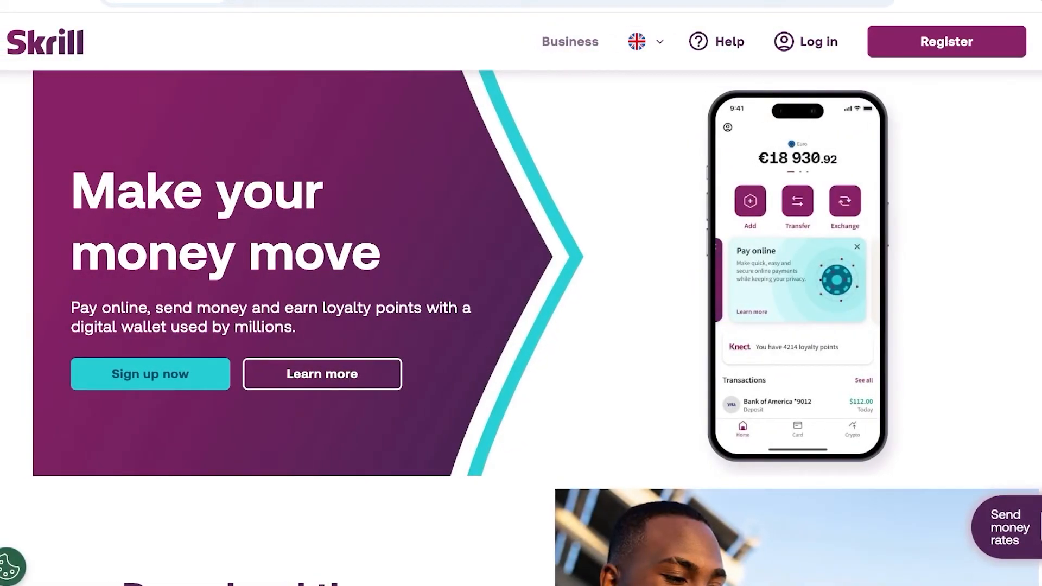
pyautogui.scroll(-3)
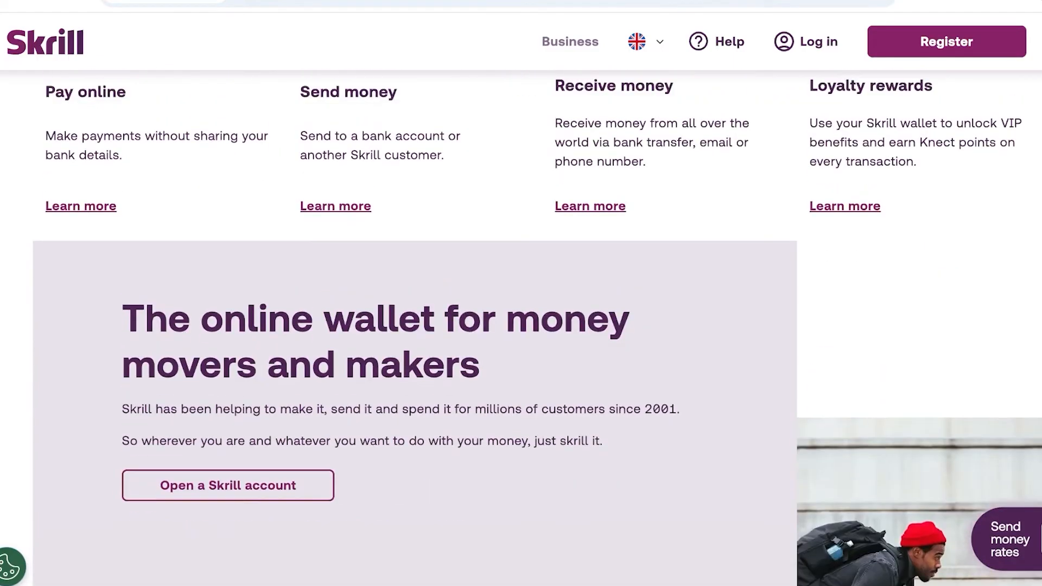
pyautogui.scroll(-3)
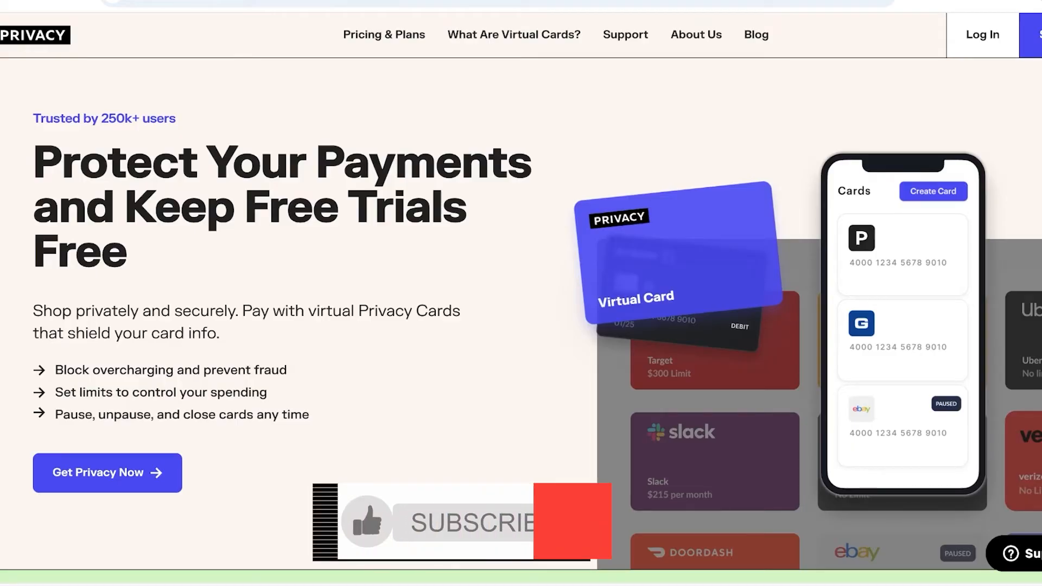
pyautogui.scroll(-3)
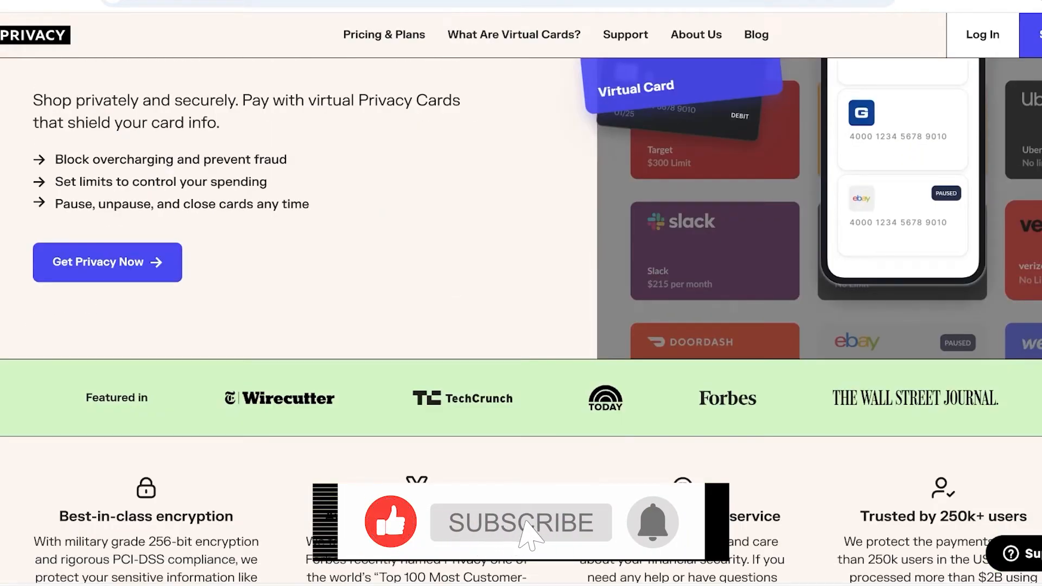
pyautogui.scroll(-3)
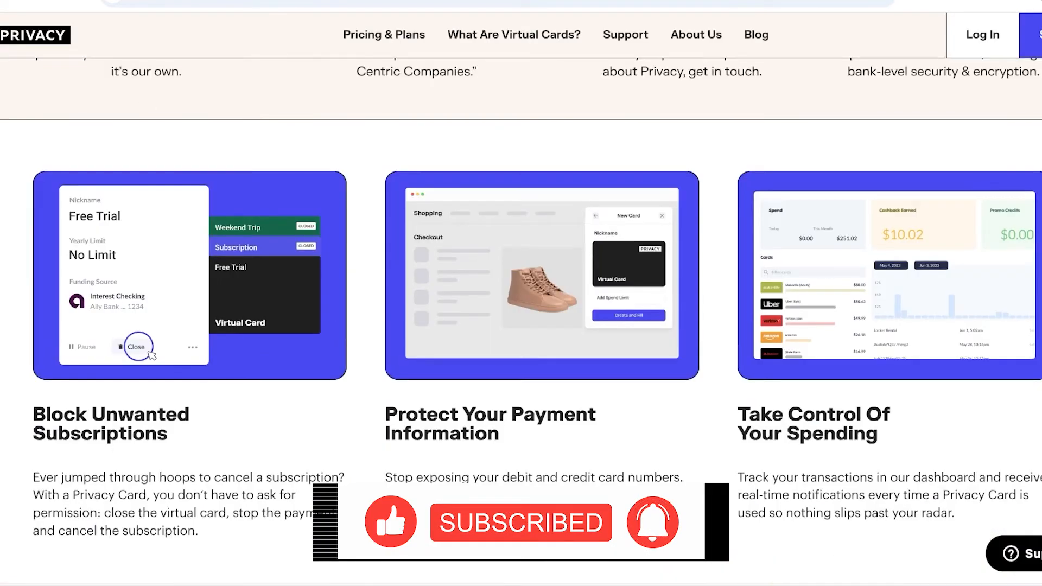
pyautogui.scroll(-3)
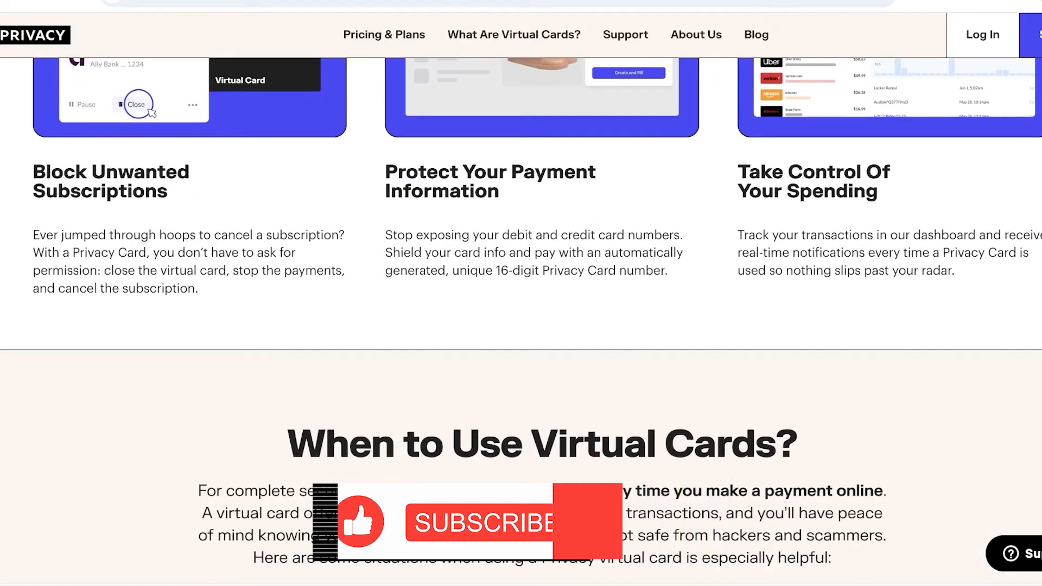
pyautogui.scroll(-3)
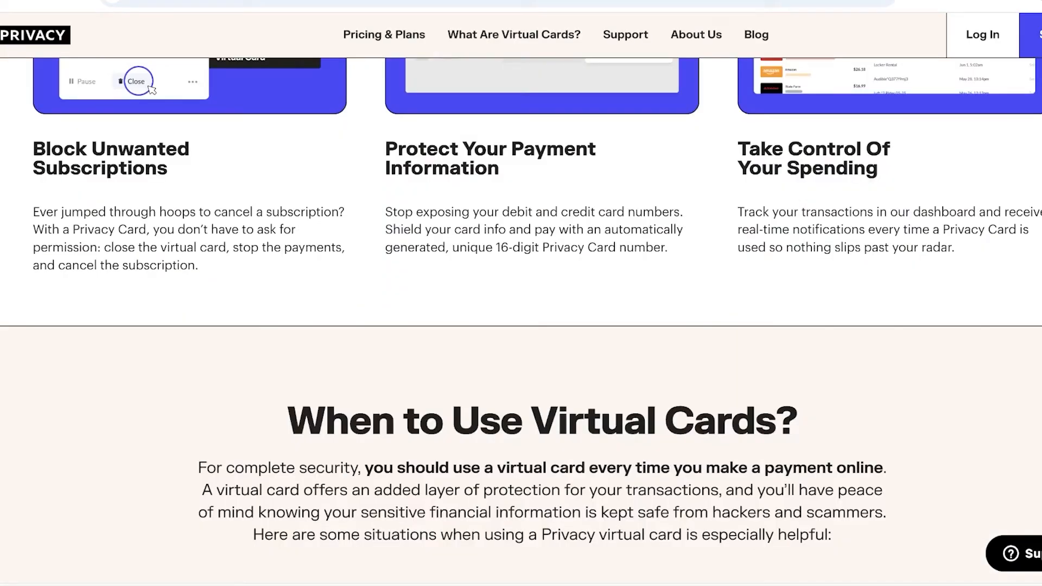
pyautogui.scroll(-3)
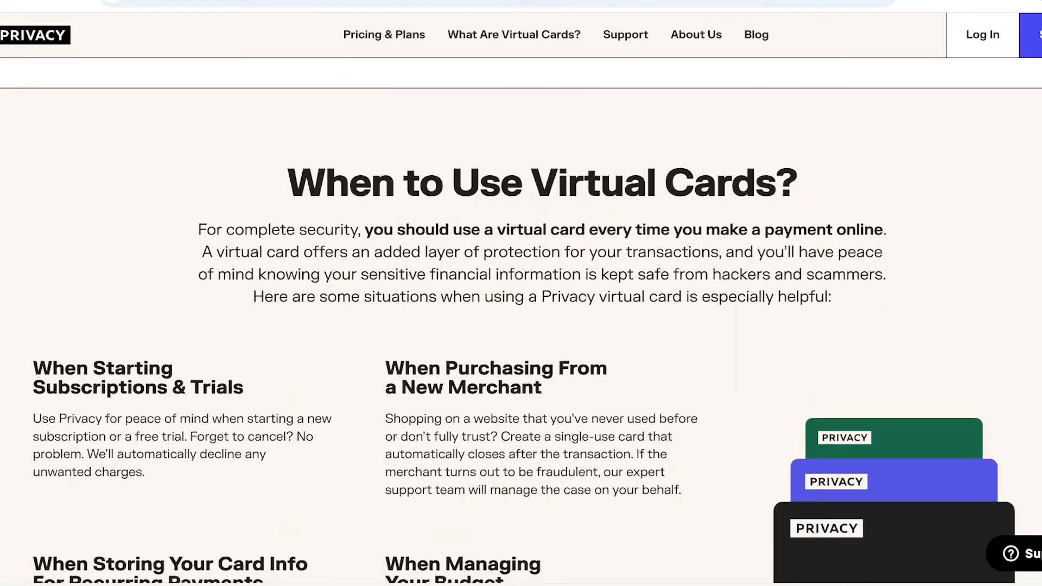
pyautogui.scroll(-3)
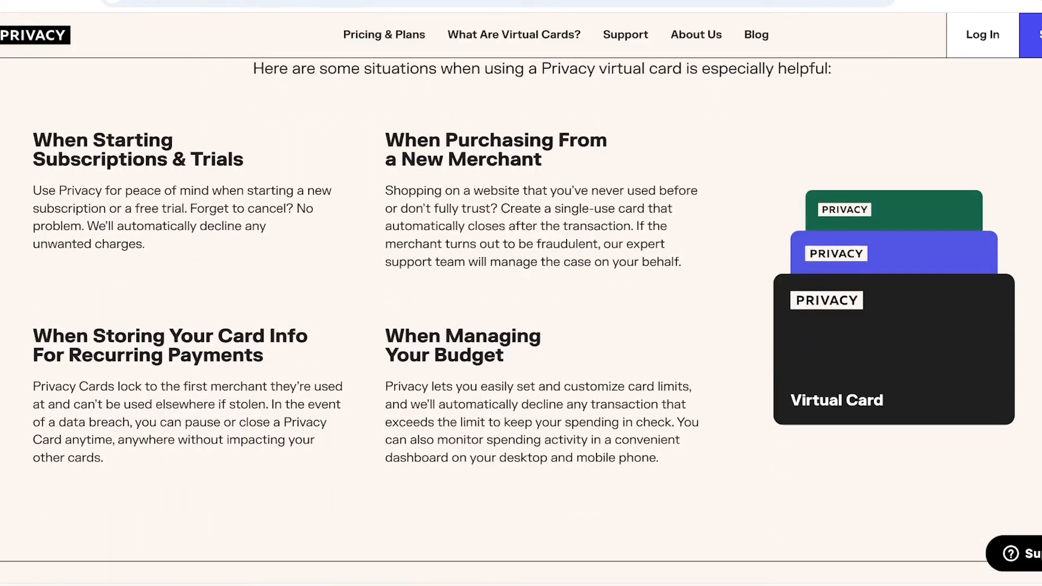
pyautogui.scroll(-3)
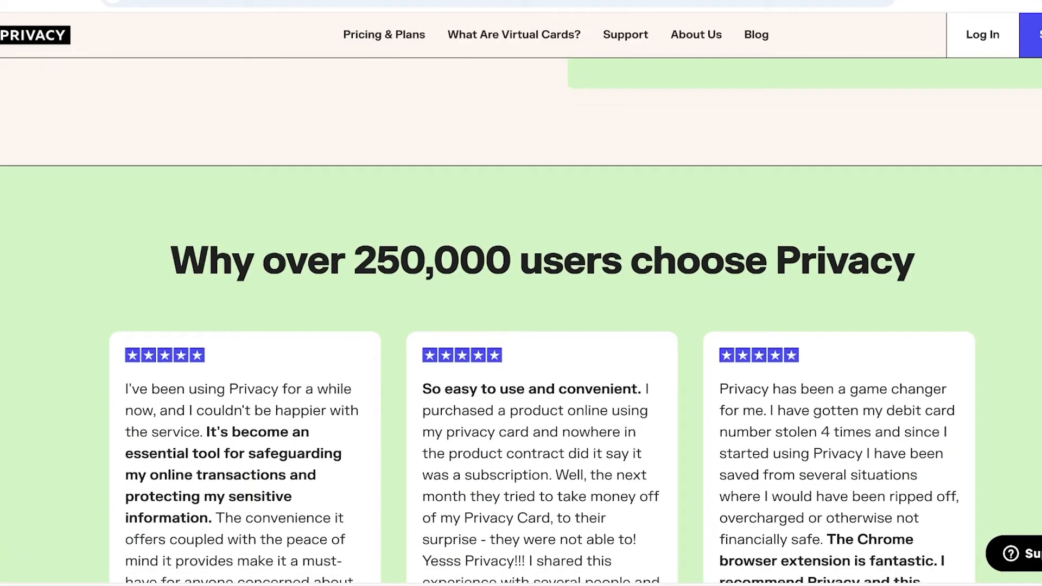
pyautogui.scroll(-3)
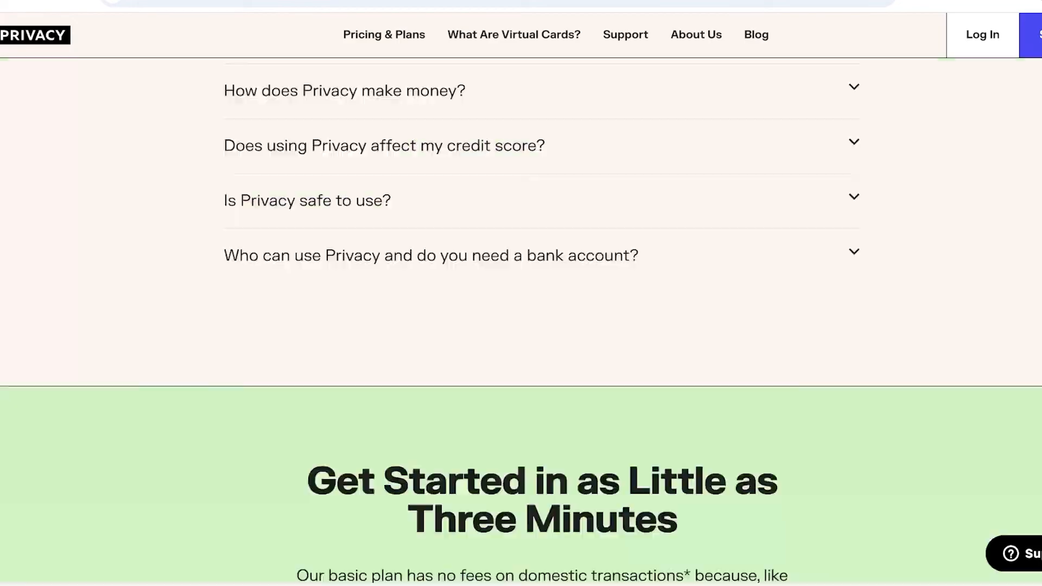
pyautogui.scroll(3)
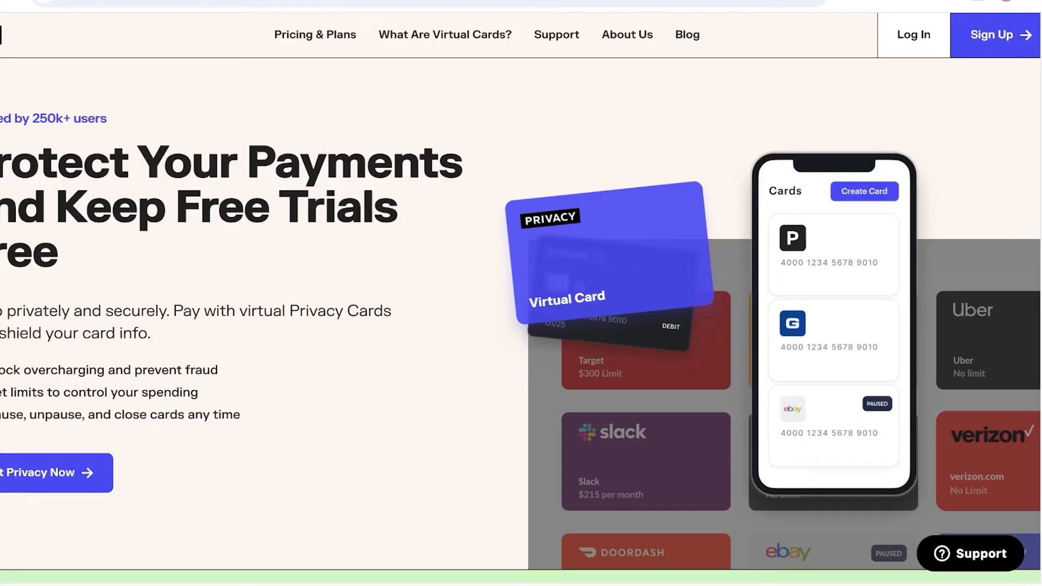
# Step: Fill the Privacy.com sign-up form with email and password, accept the US resident terms, and submit
pyautogui.click(996, 34)
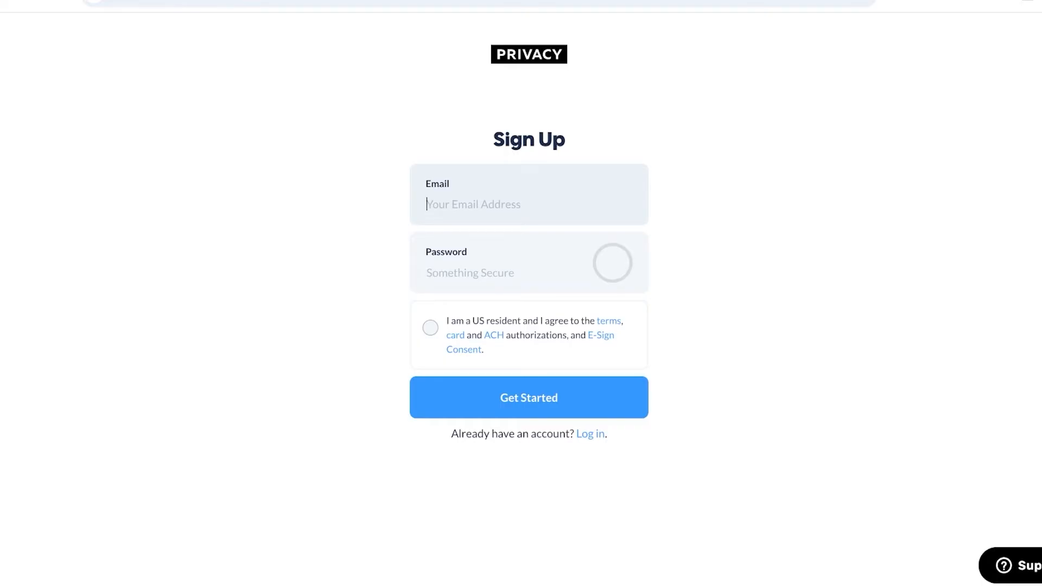
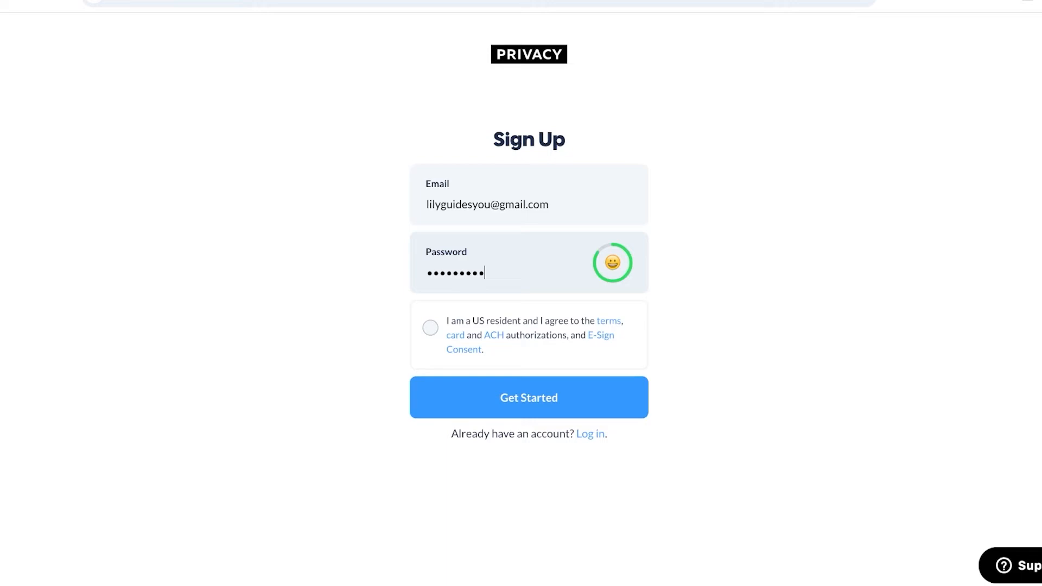
pyautogui.click(430, 340)
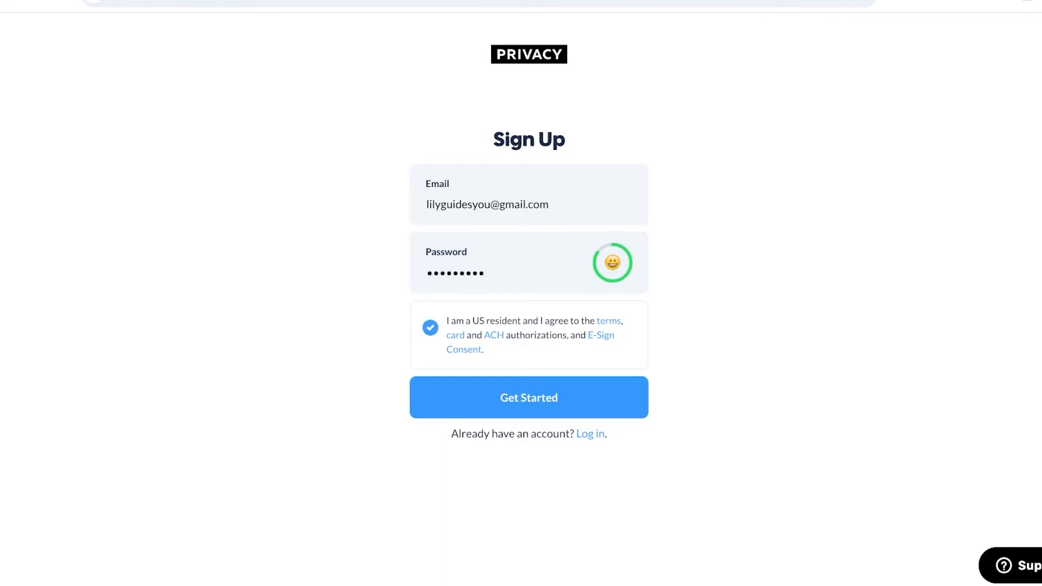
pyautogui.click(529, 398)
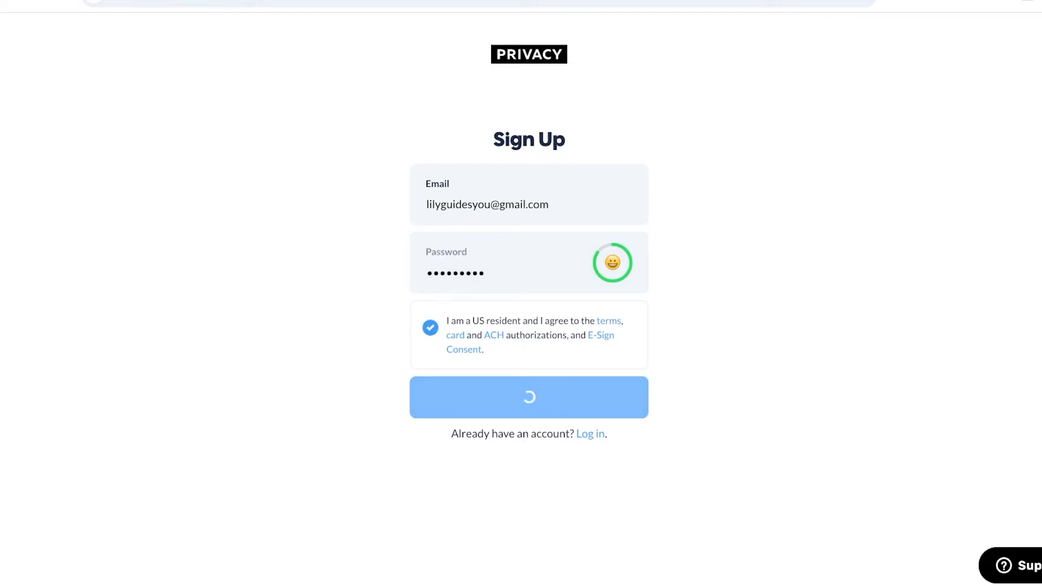
pyautogui.click(528, 397)
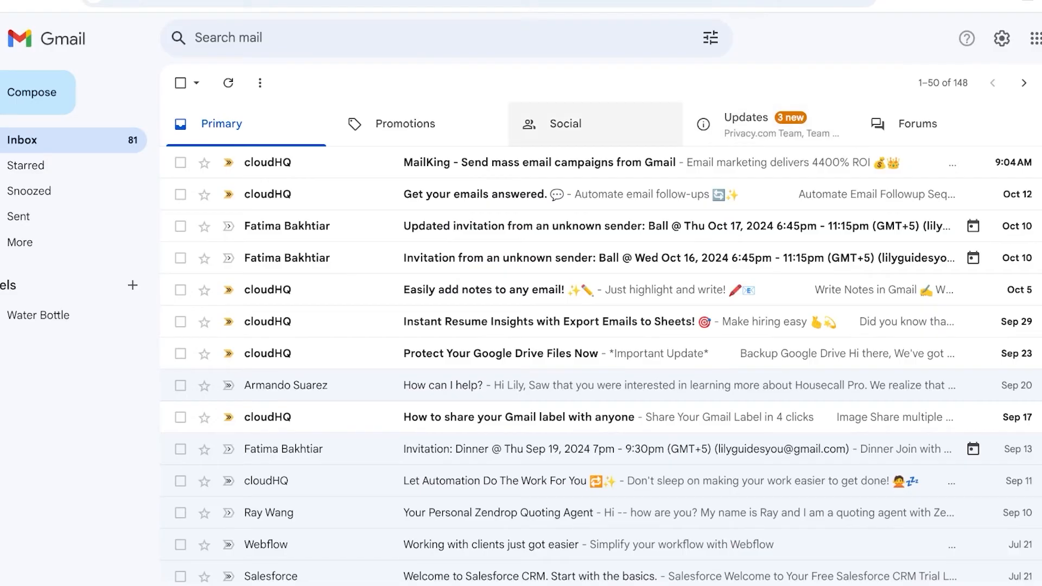
# Step: Open 'Verify your Privacy.com Account' under Gmail's Updates tab and confirm the email address
pyautogui.click(746, 123)
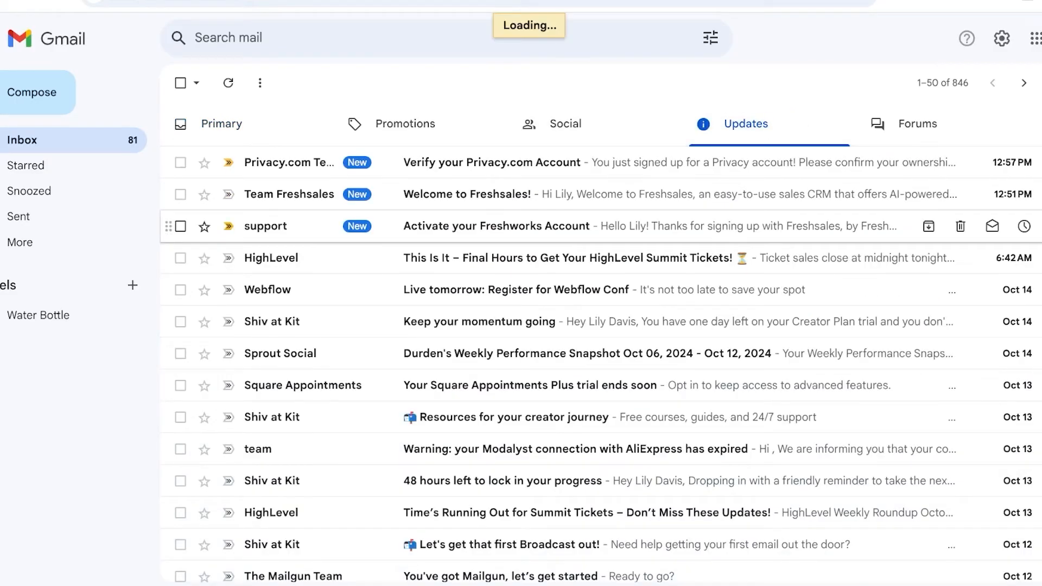
pyautogui.click(492, 162)
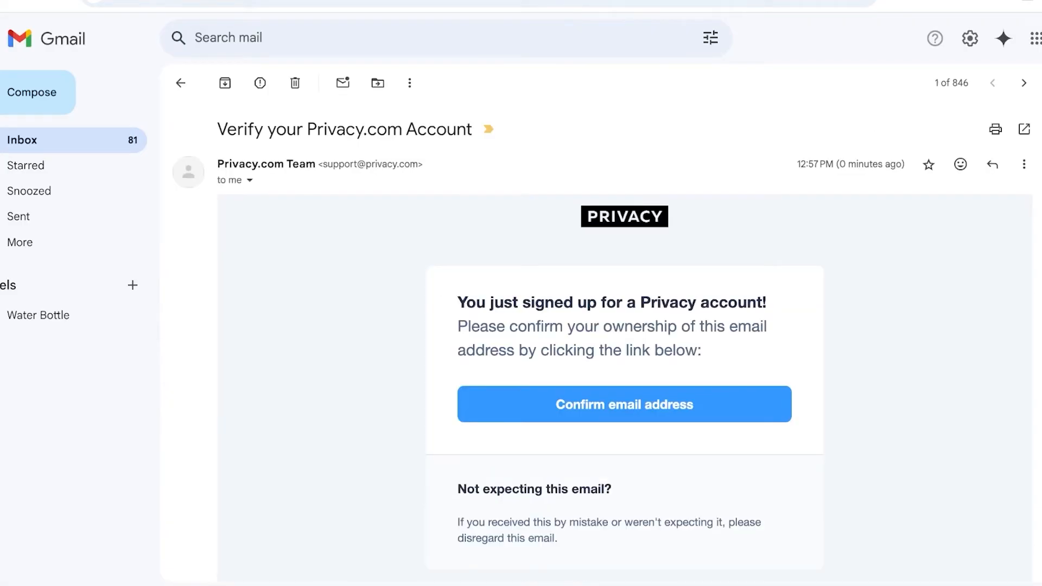
pyautogui.click(624, 404)
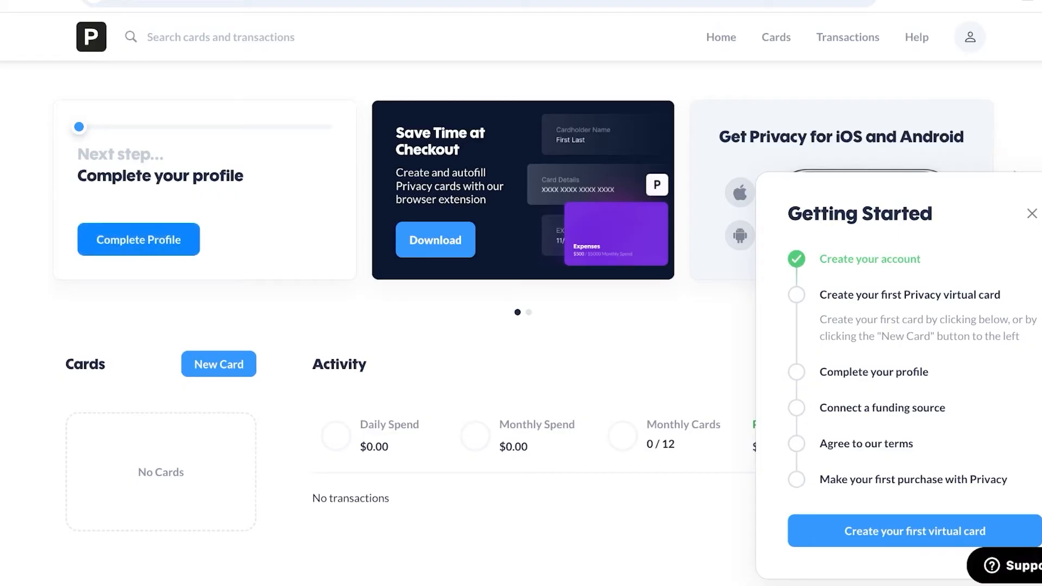
# Step: Pick only the Apple card from the starter card ideas and create it
pyautogui.click(915, 531)
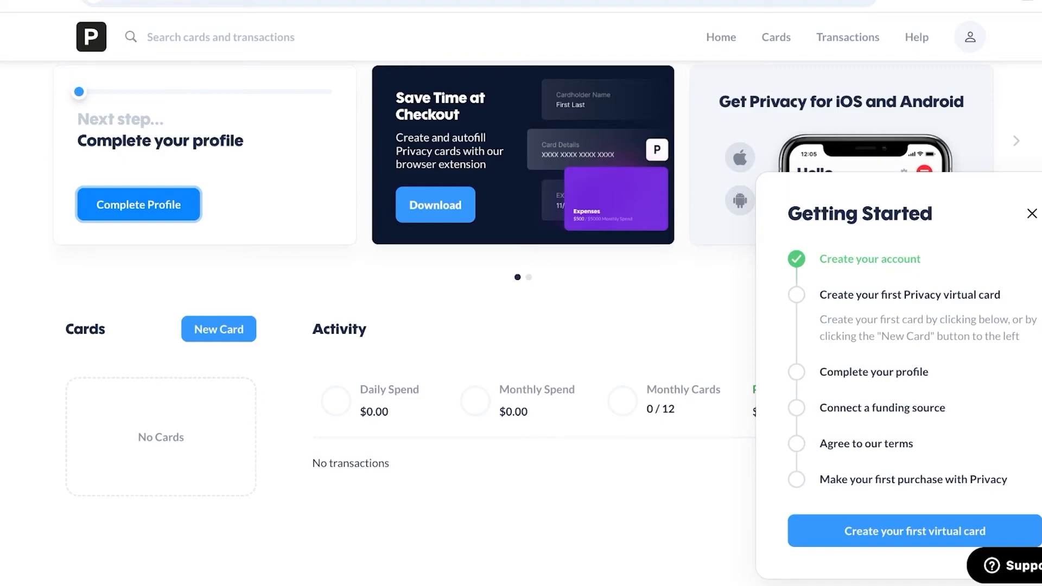
pyautogui.click(912, 531)
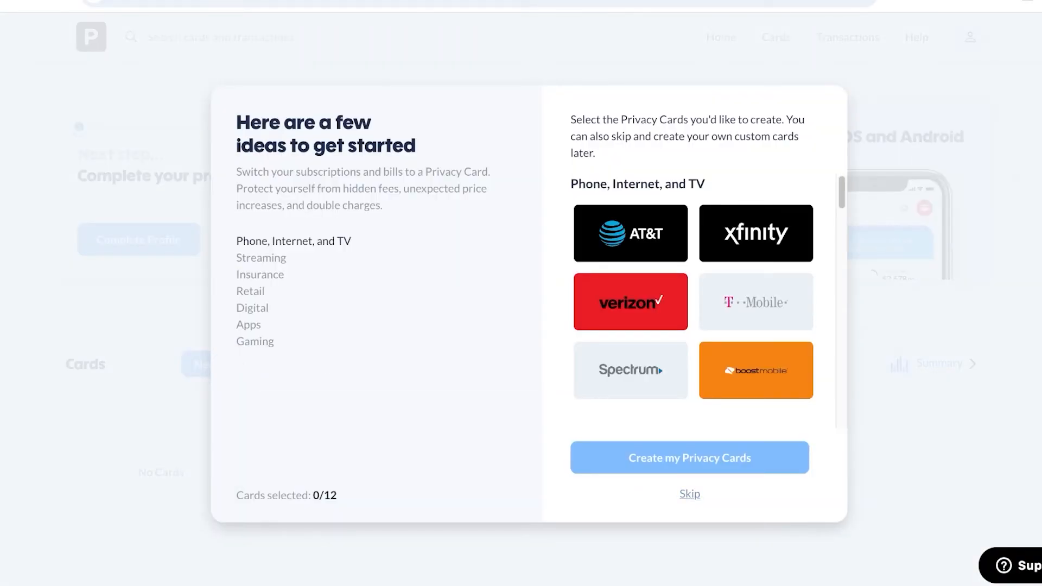
pyautogui.click(630, 302)
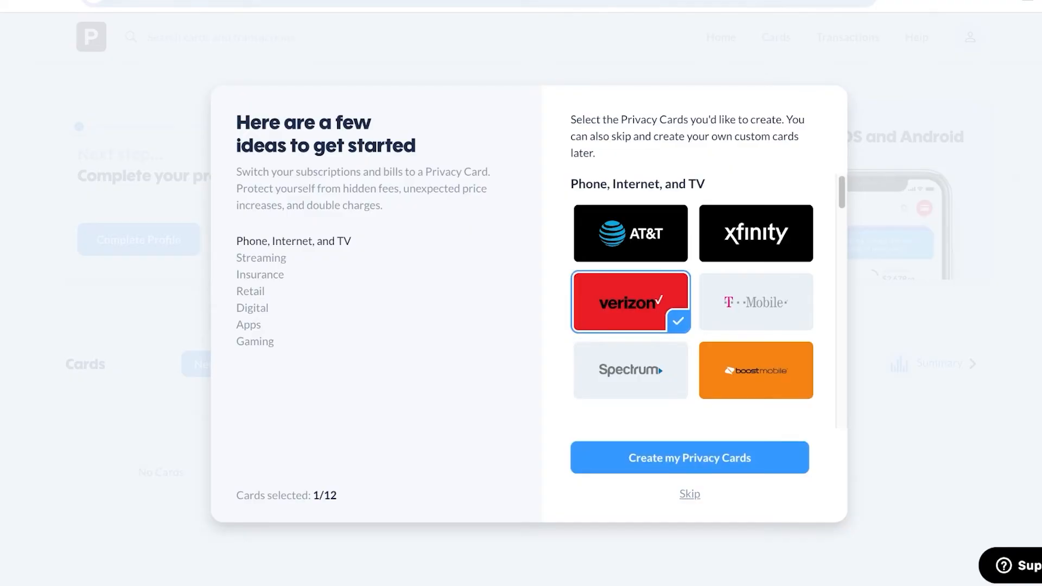
pyautogui.click(630, 370)
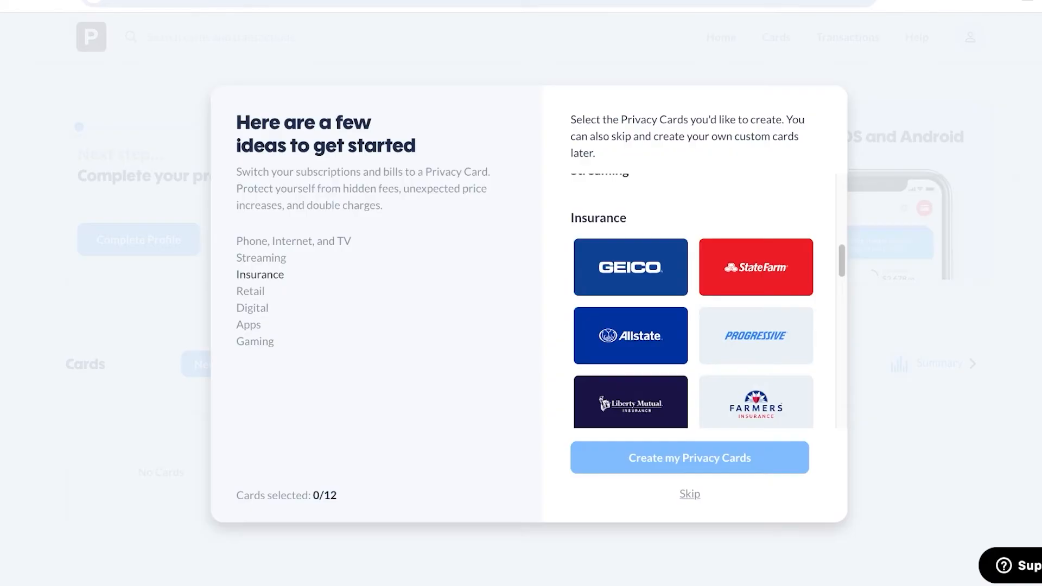
pyautogui.click(252, 308)
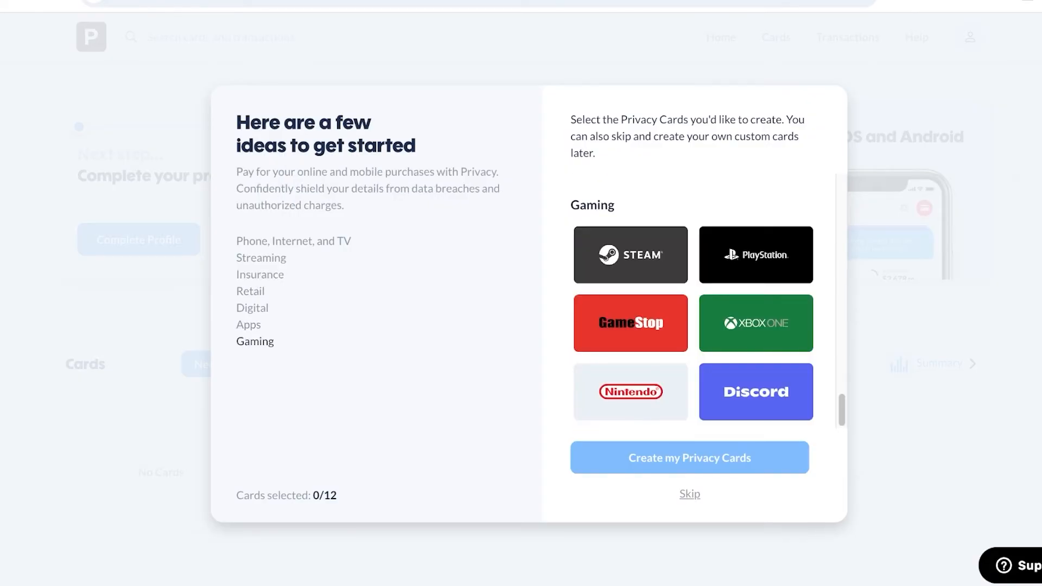
pyautogui.click(259, 274)
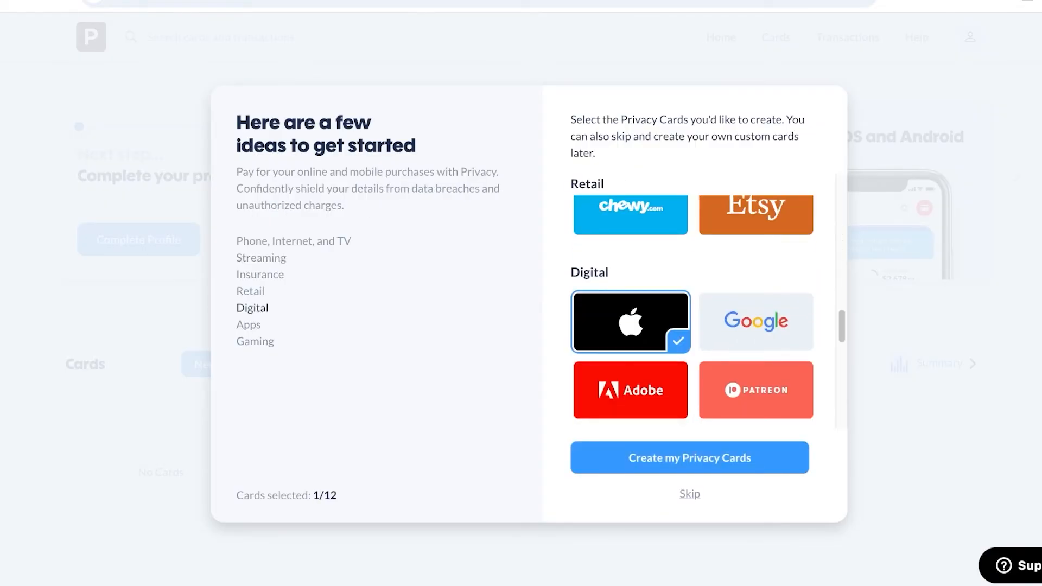
pyautogui.click(690, 457)
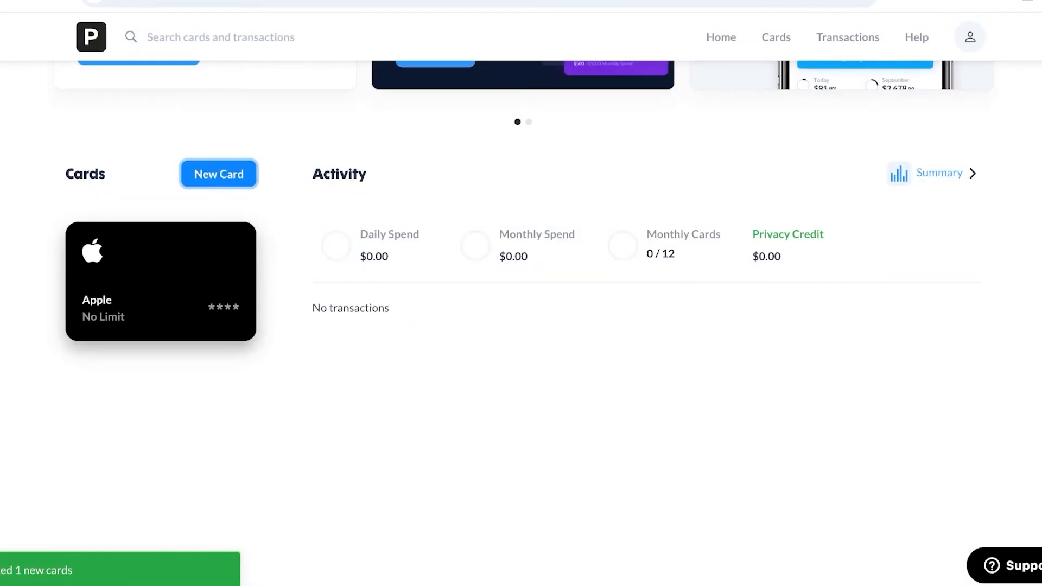
# Step: From the Apple card, finish signup for personal use with name Fatima and a birth date
pyautogui.click(160, 282)
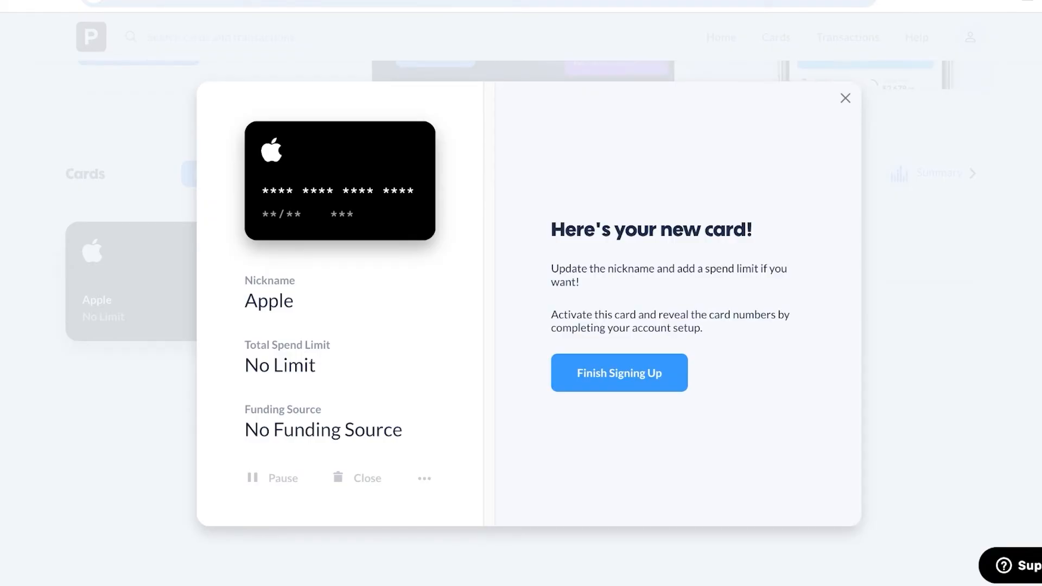
pyautogui.click(620, 372)
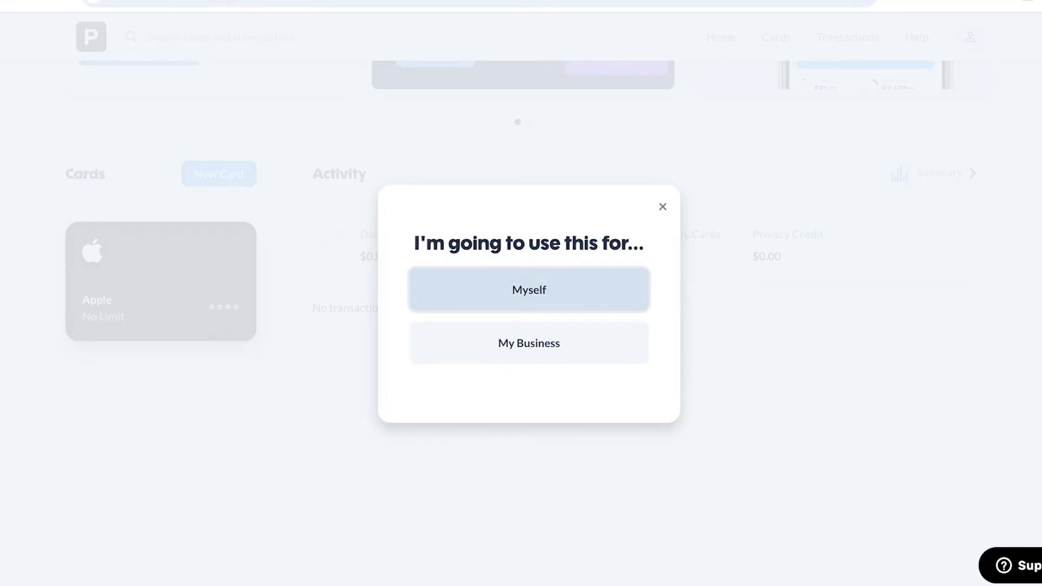
pyautogui.click(528, 289)
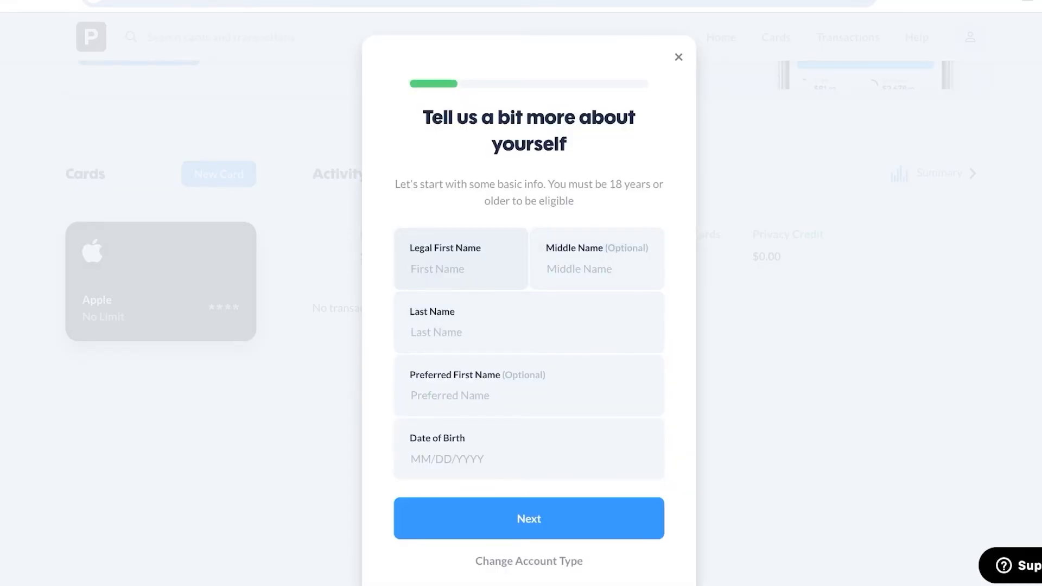
pyautogui.write('Fatima')
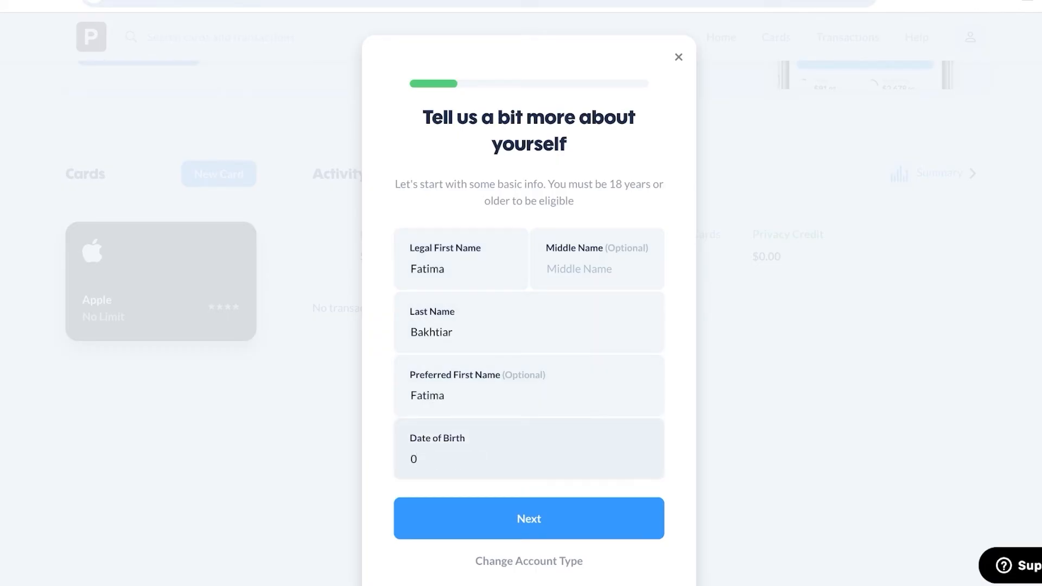
pyautogui.write('06/2')
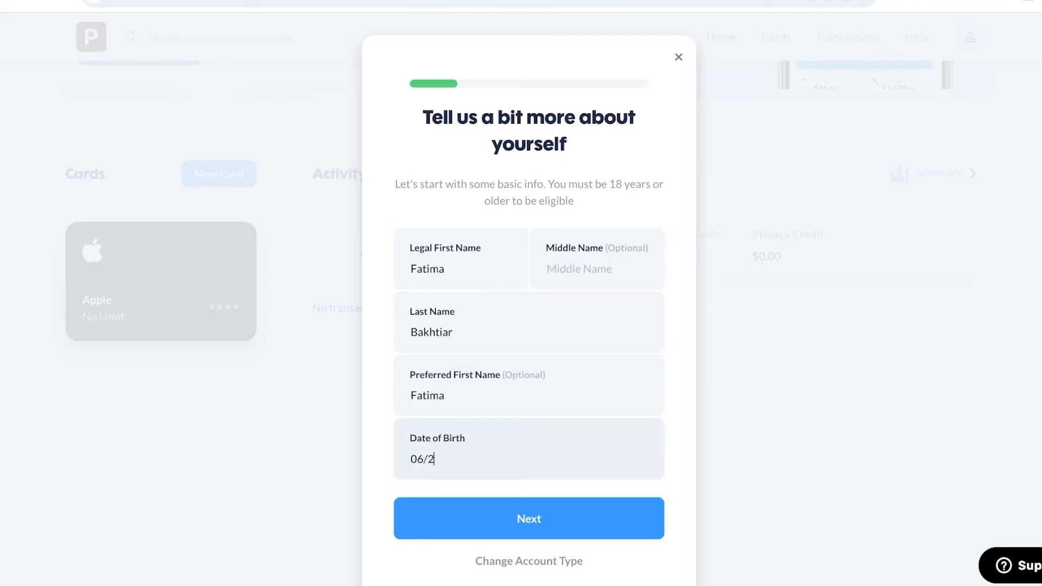
pyautogui.click(530, 519)
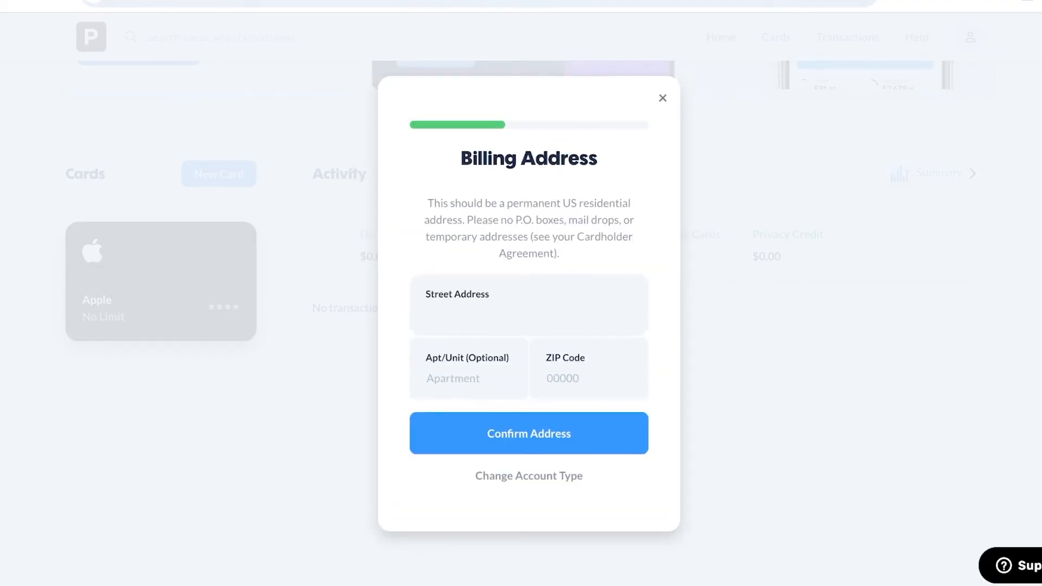
# Step: Begin the street, apartment and ZIP address fields, then abandon signup and close the card details
pyautogui.click(529, 316)
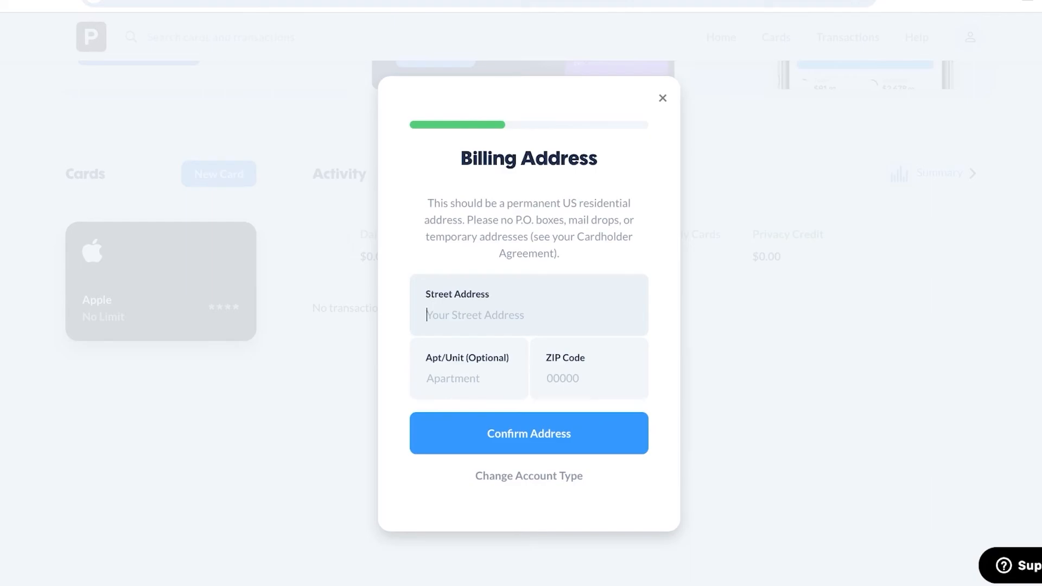
pyautogui.click(468, 378)
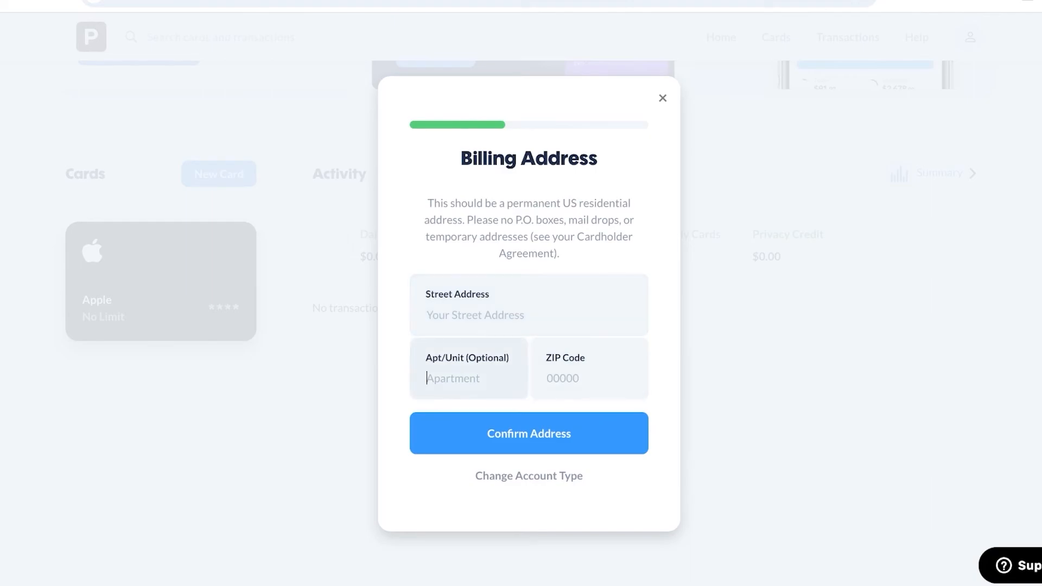
pyautogui.click(590, 379)
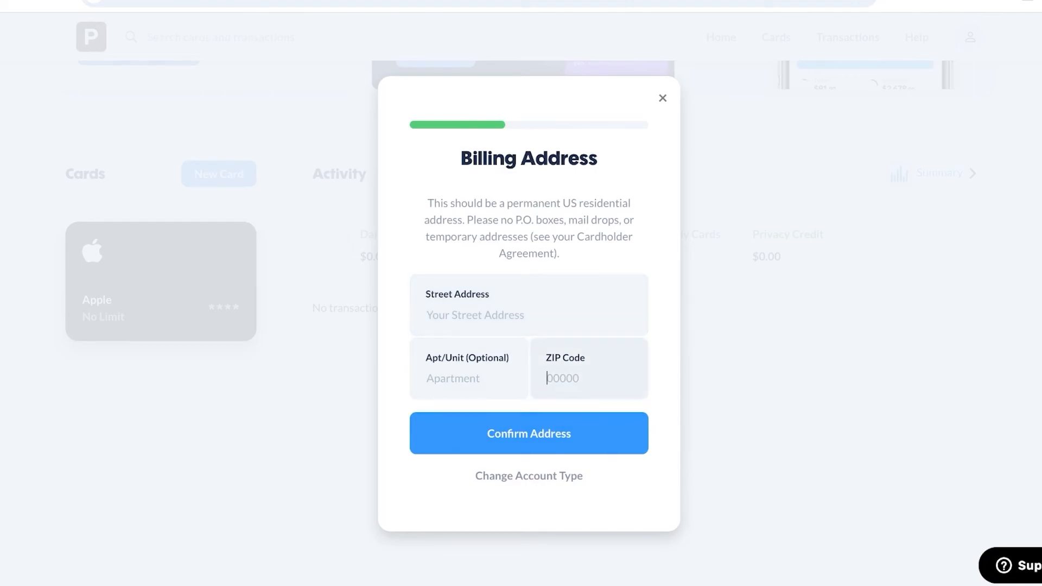
pyautogui.click(528, 433)
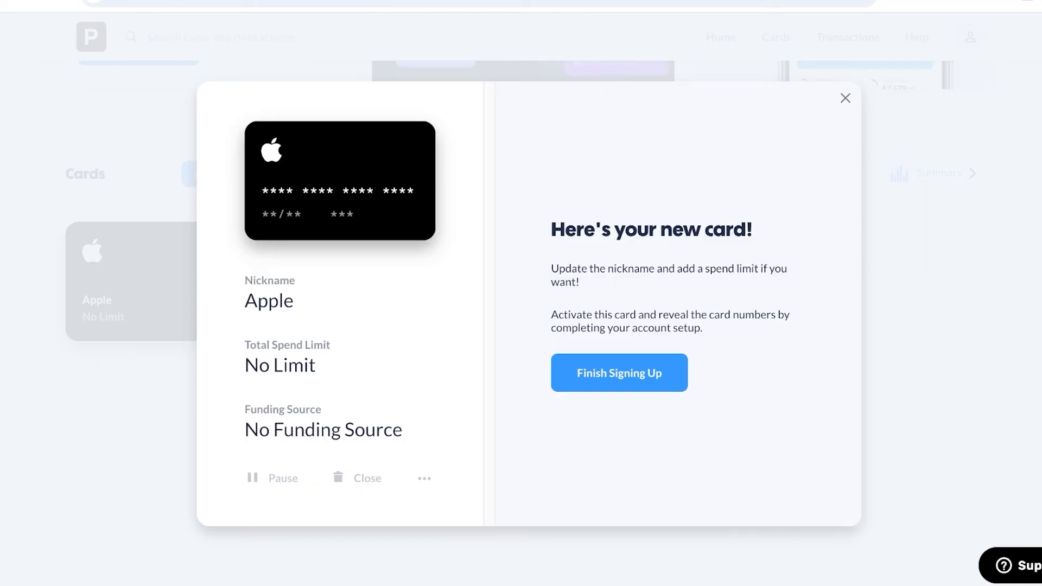
pyautogui.click(845, 98)
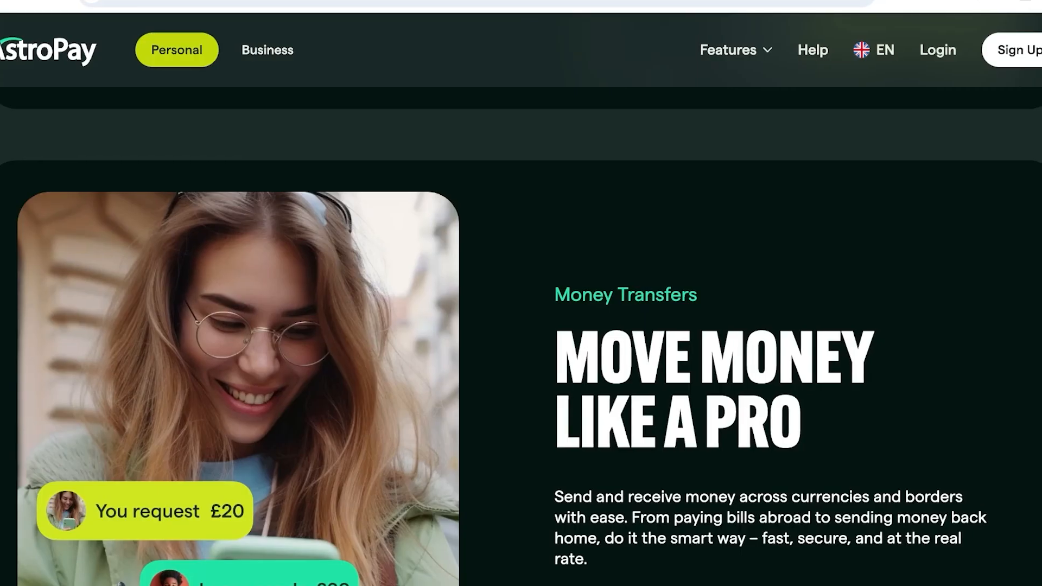
# Step: Start an AstroPay account and browse the country code list at the phone step, entering 92
pyautogui.scroll(-3)
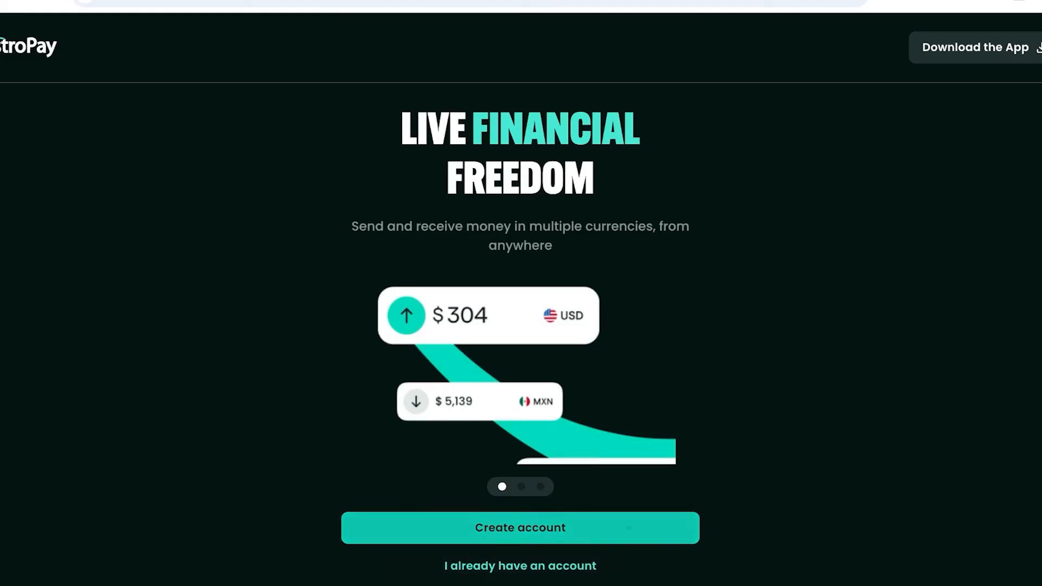
pyautogui.click(520, 528)
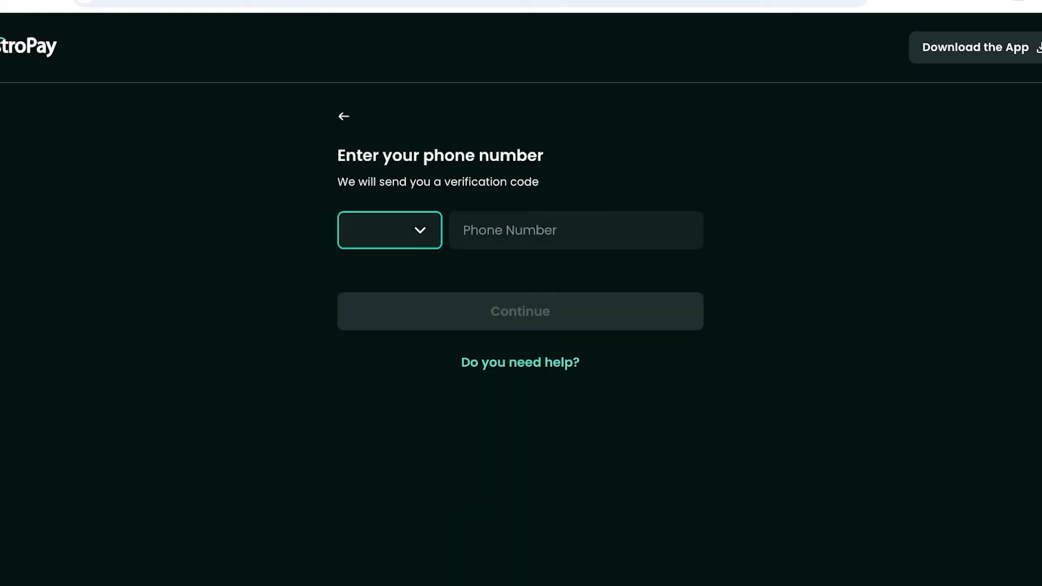
pyautogui.write('92')
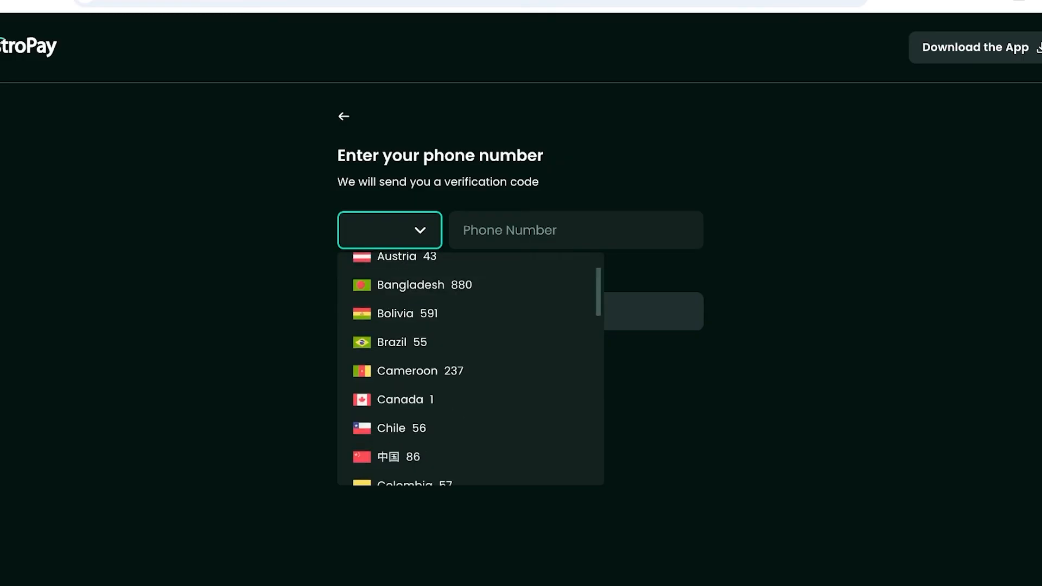
pyautogui.scroll(-3)
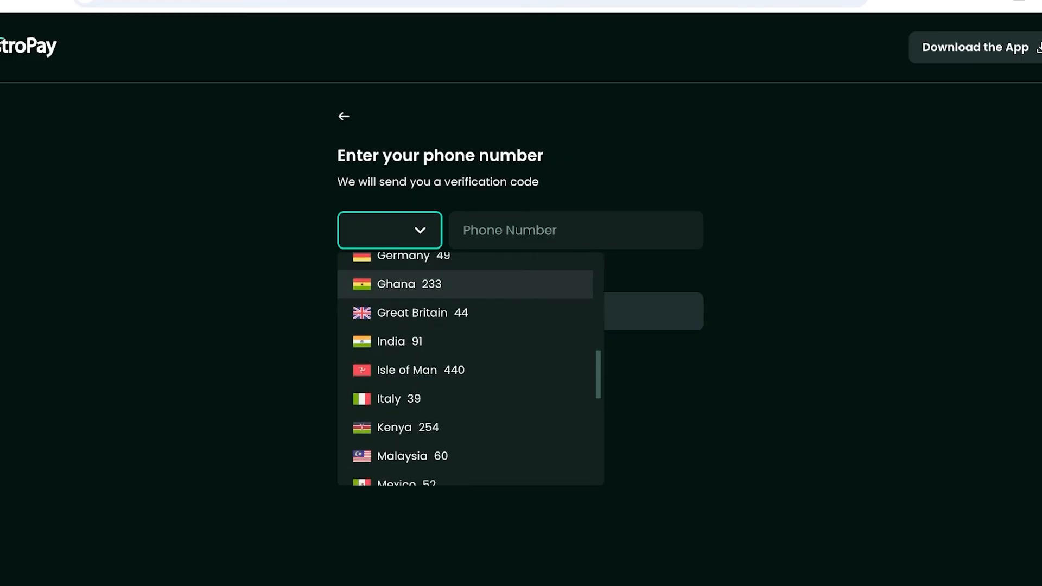
pyautogui.scroll(-3)
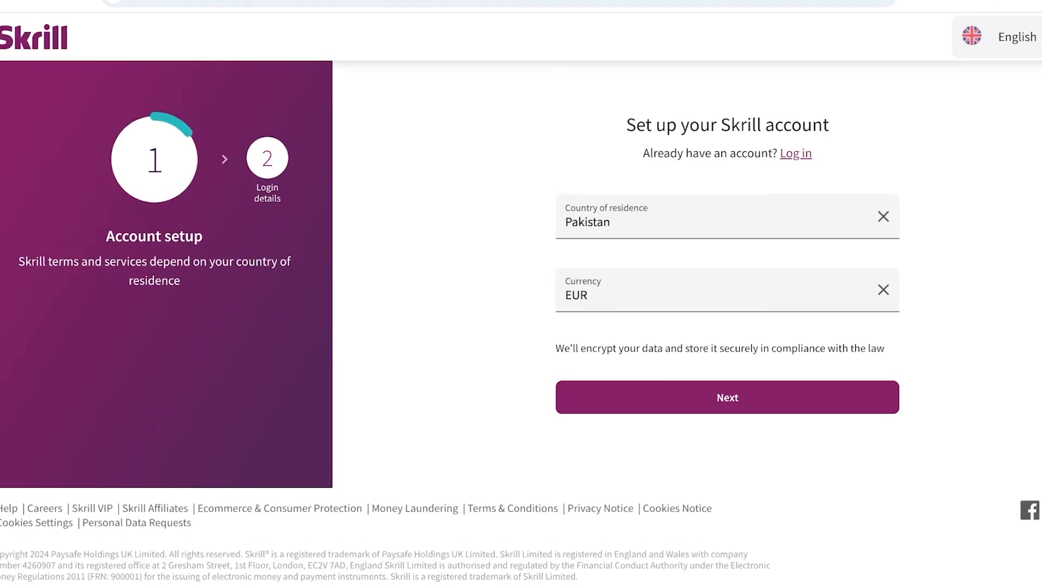
# Step: Set the Skrill account currency to USD, then enter a Gmail email and password and continue
pyautogui.click(722, 295)
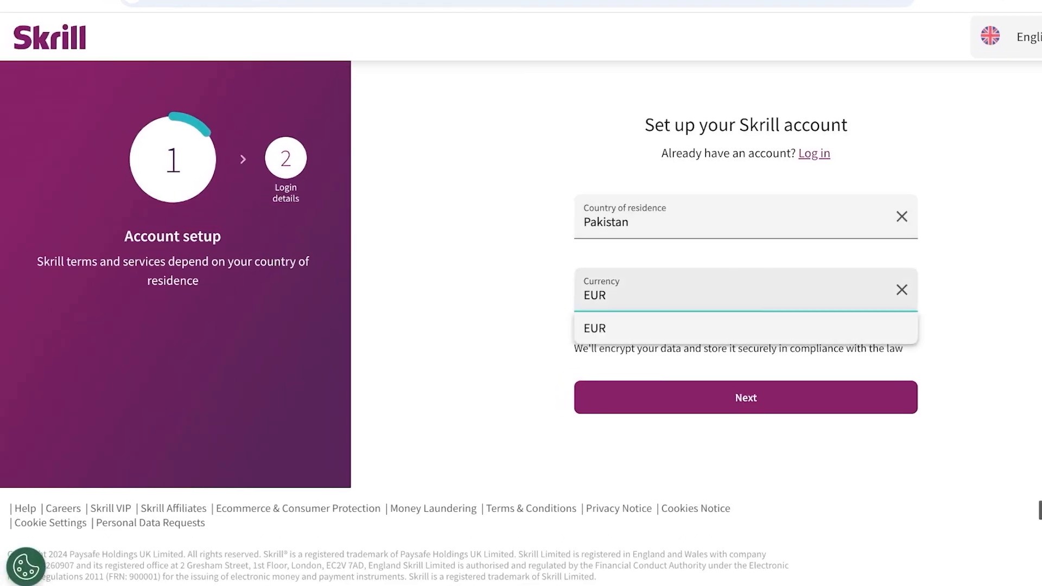
pyautogui.write('u')
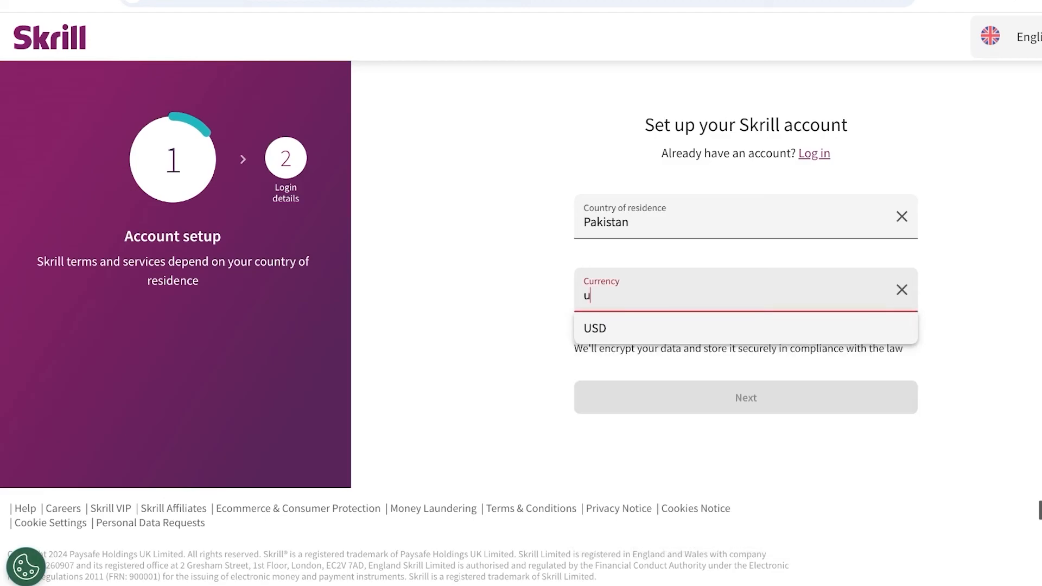
pyautogui.click(594, 328)
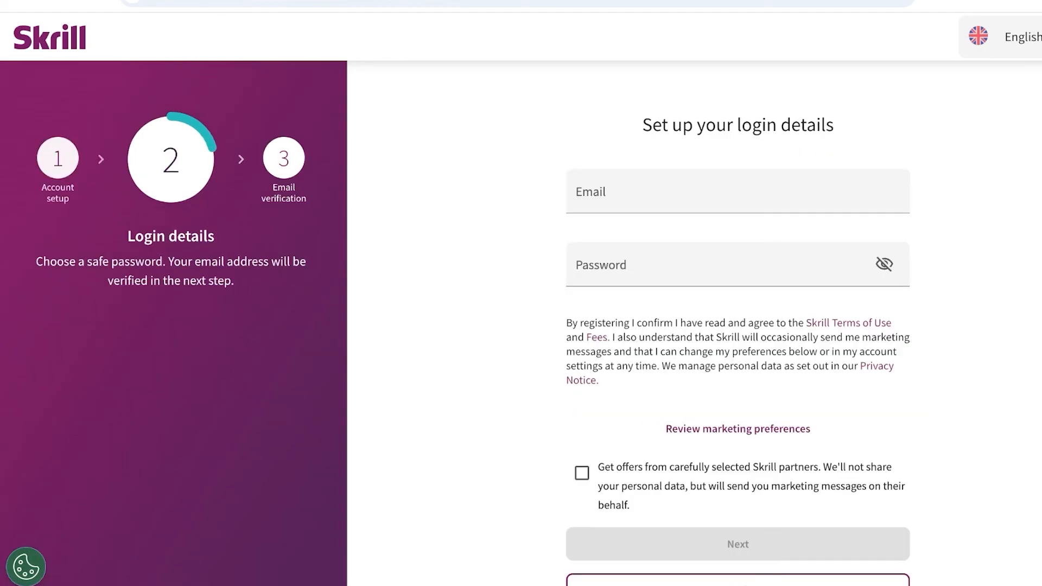
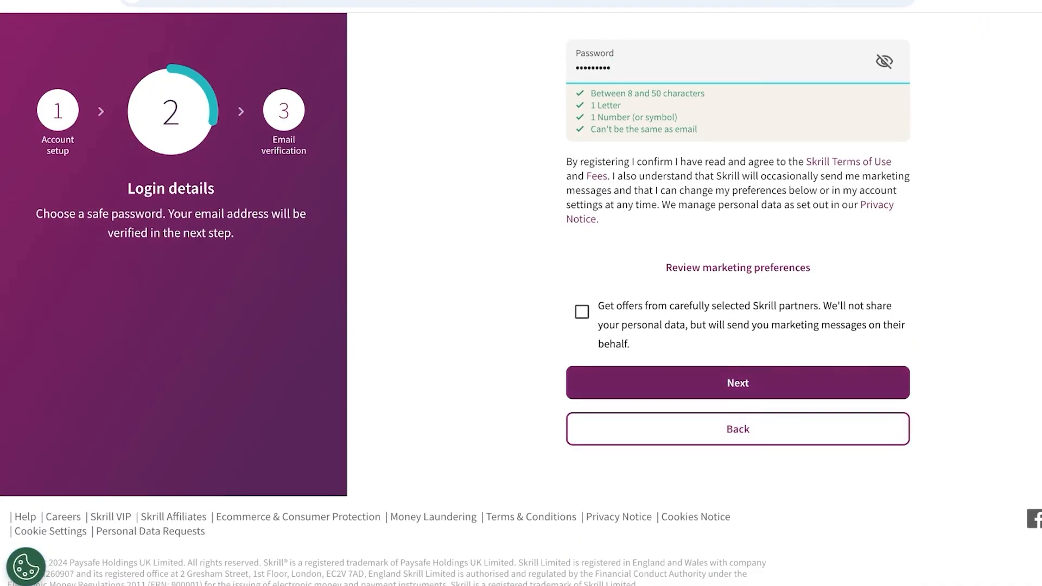
pyautogui.click(738, 383)
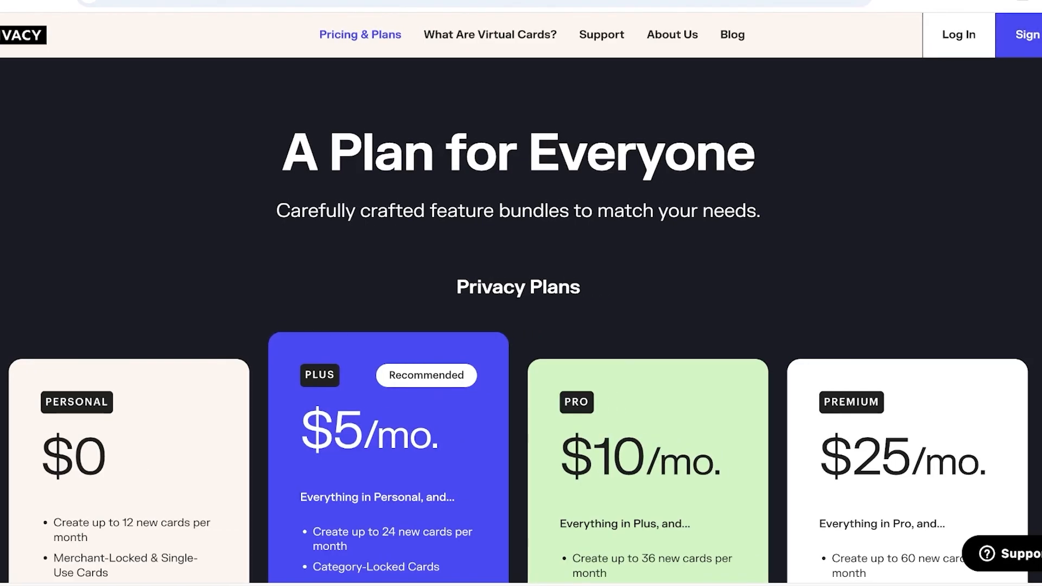
pyautogui.scroll(-3)
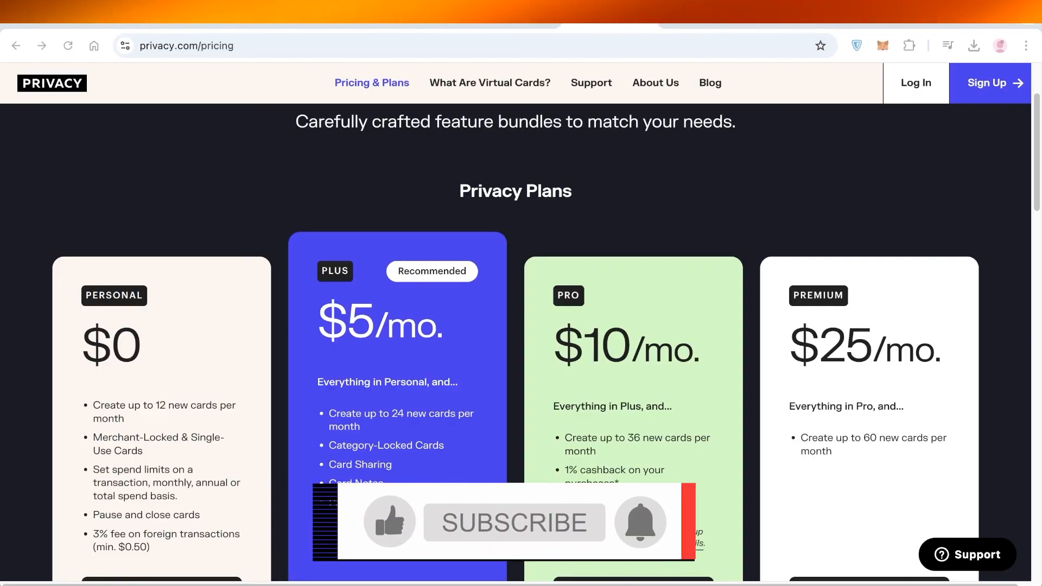
pyautogui.click(515, 522)
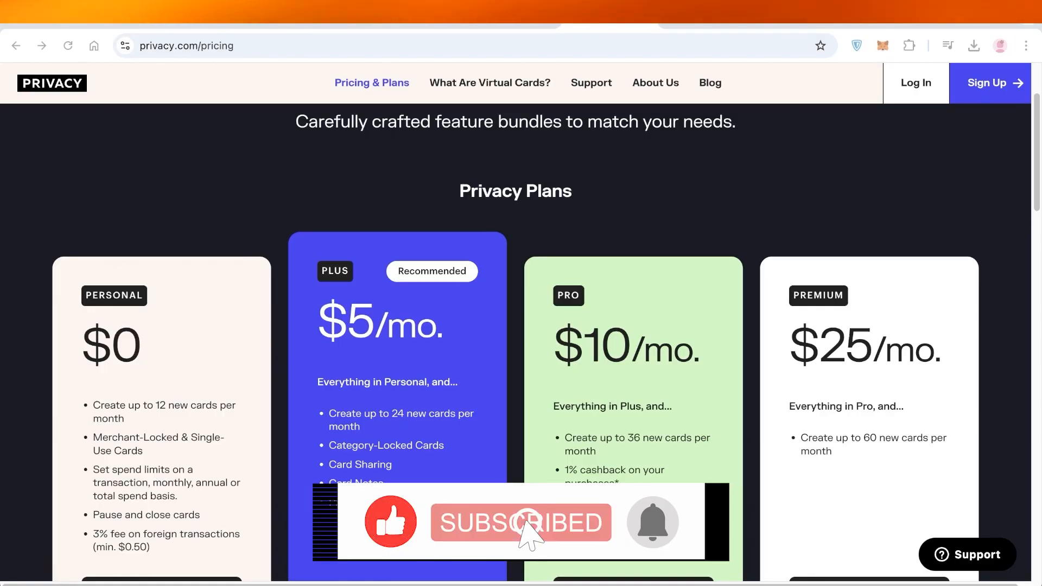